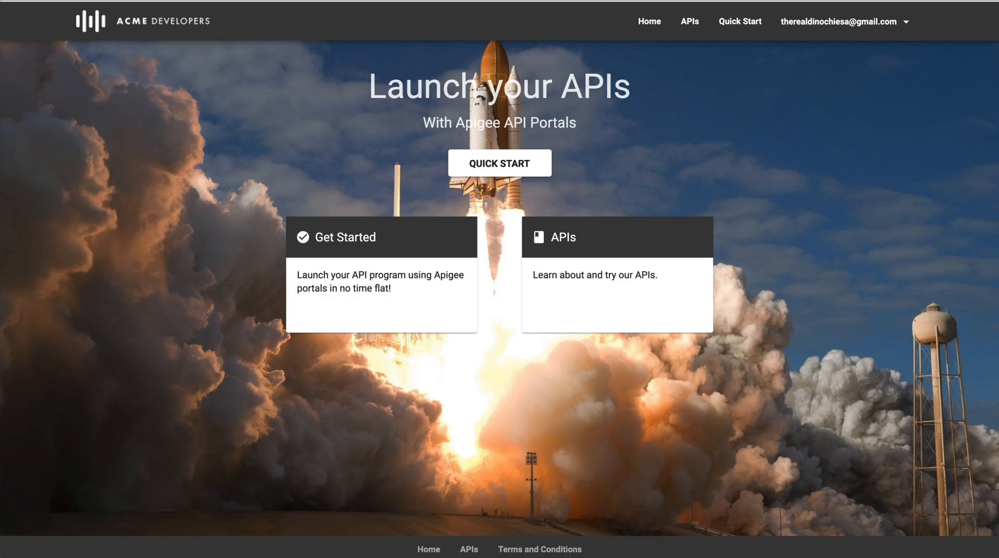
mouse_move(260, 81)
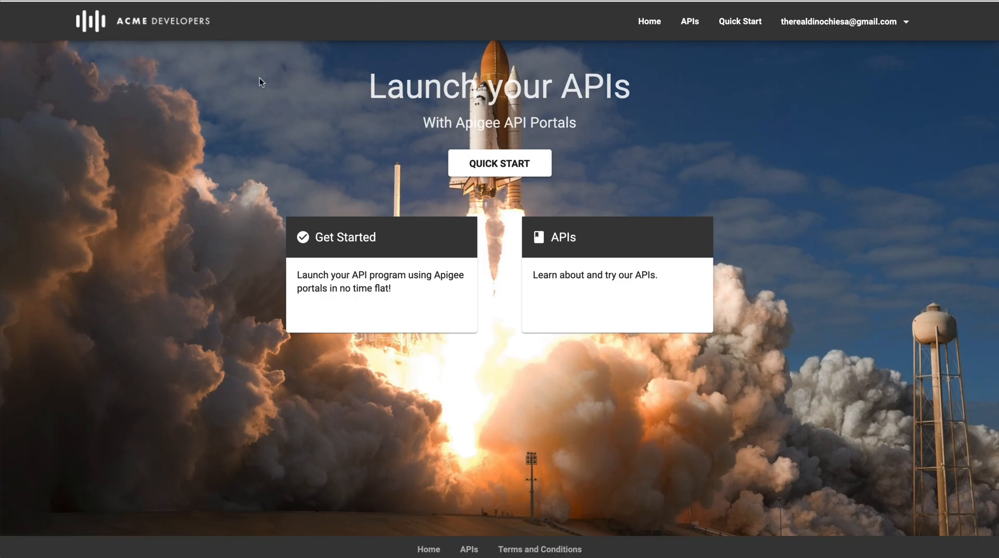
mouse_move(746, 40)
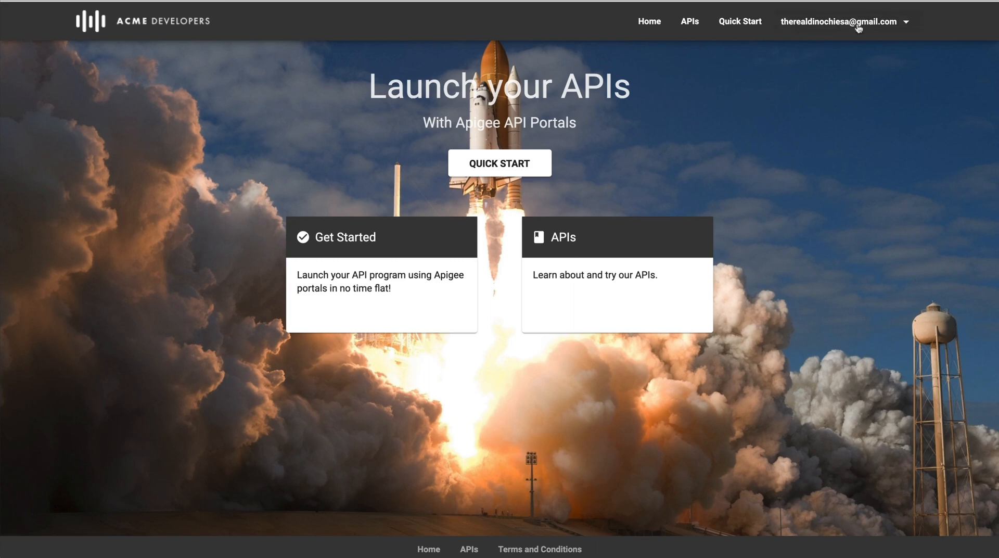
- Go to the developer portal's My Apps page through the account menu
left_click(838, 21)
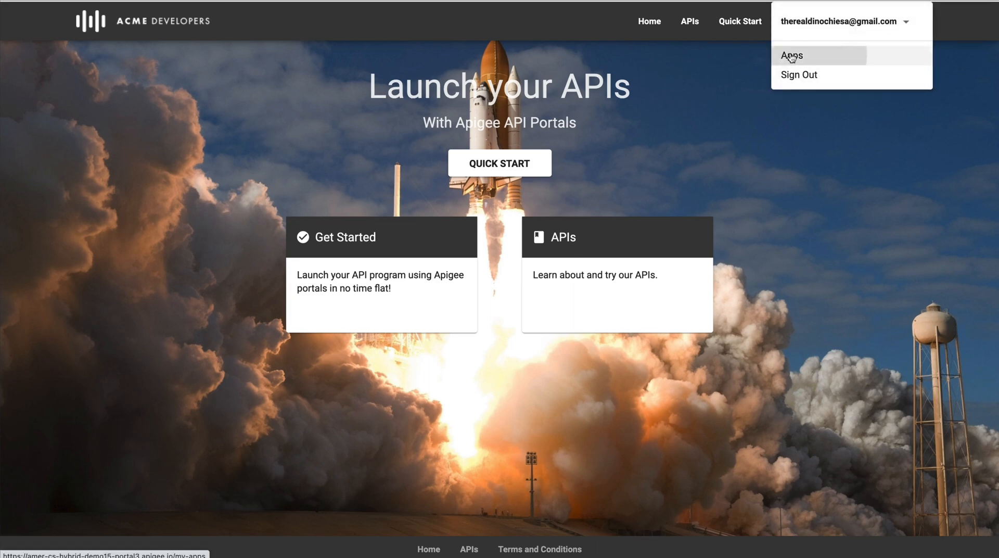
left_click(792, 56)
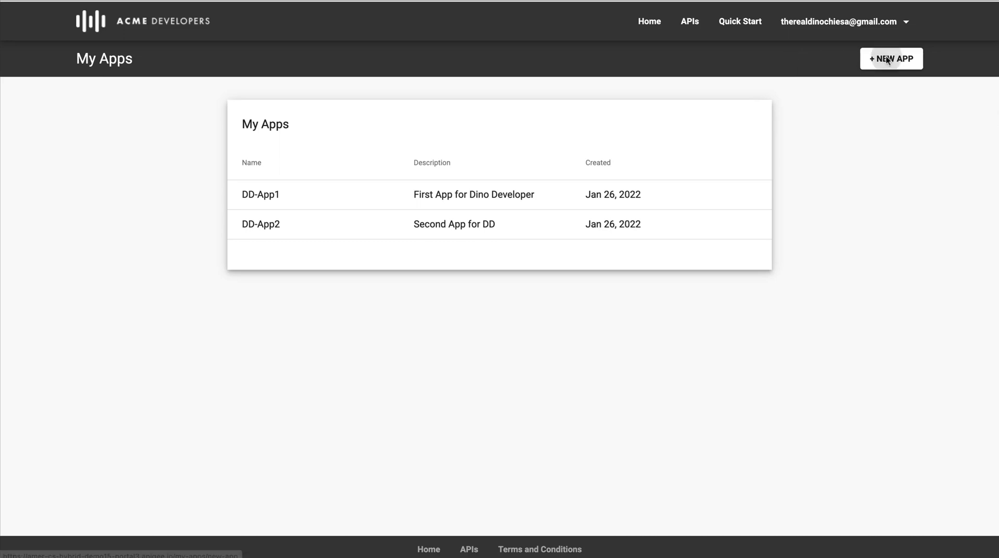
- Save new app DD-App3, described 'Third App for Dino Developer', with P1 enabled
left_click(890, 59)
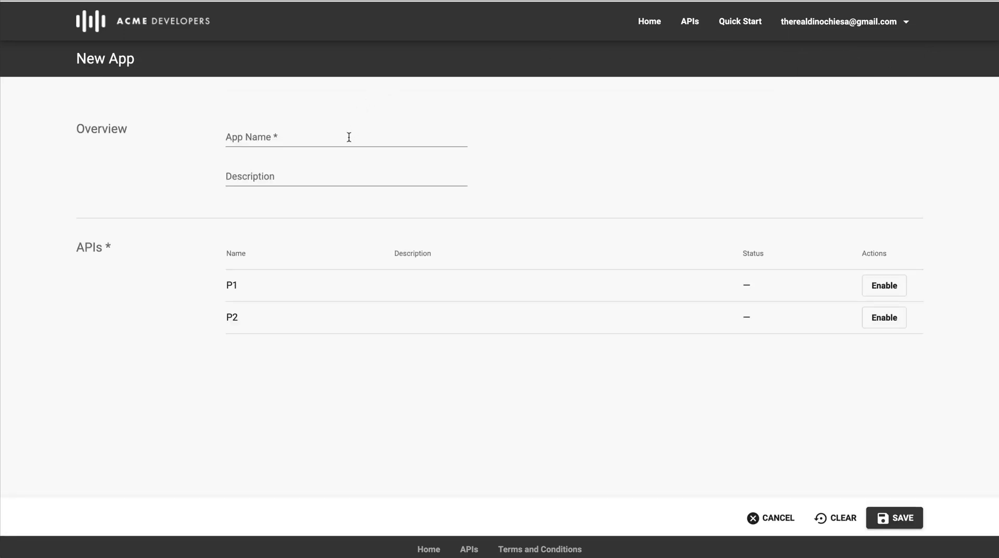
type("D")
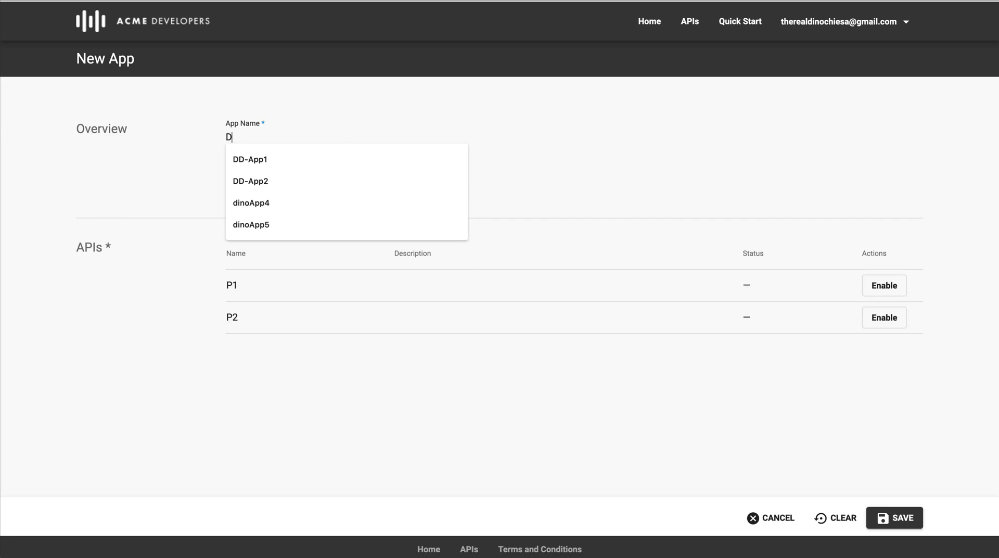
type("D-App3")
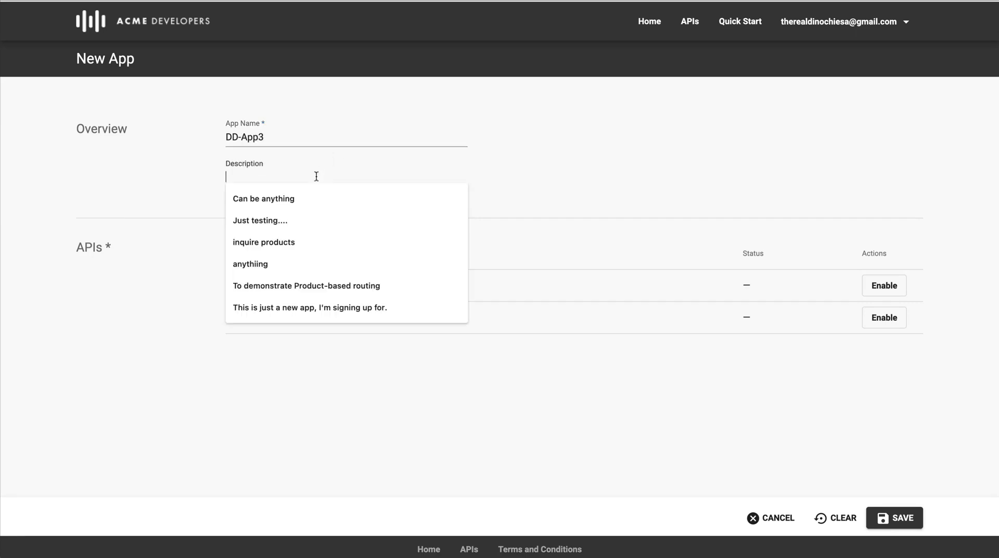
type("Third")
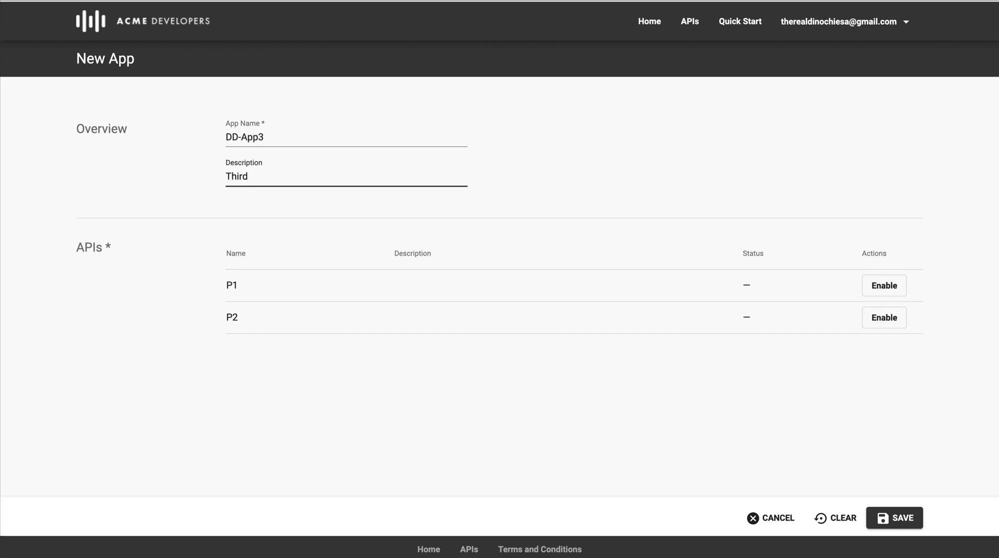
type("App for")
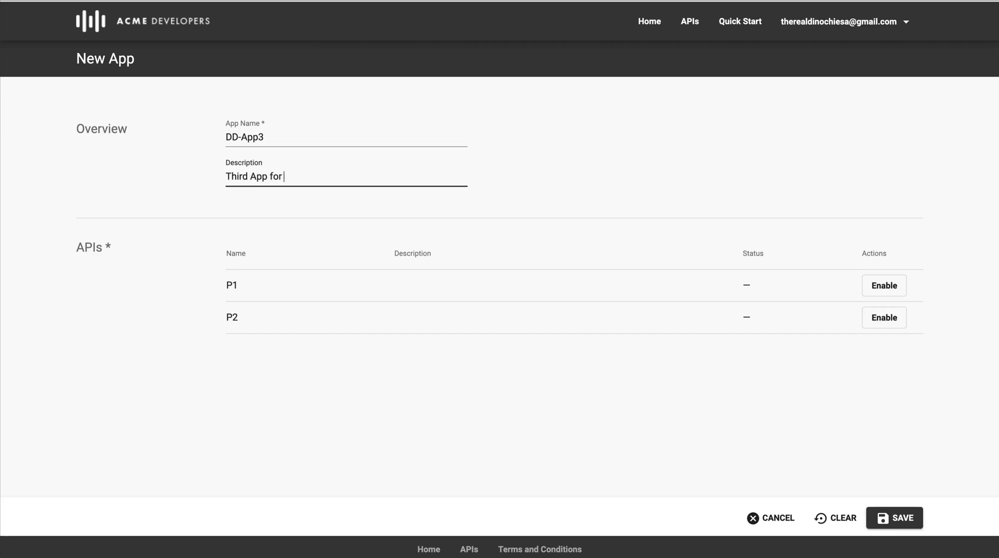
type("Dino Deve")
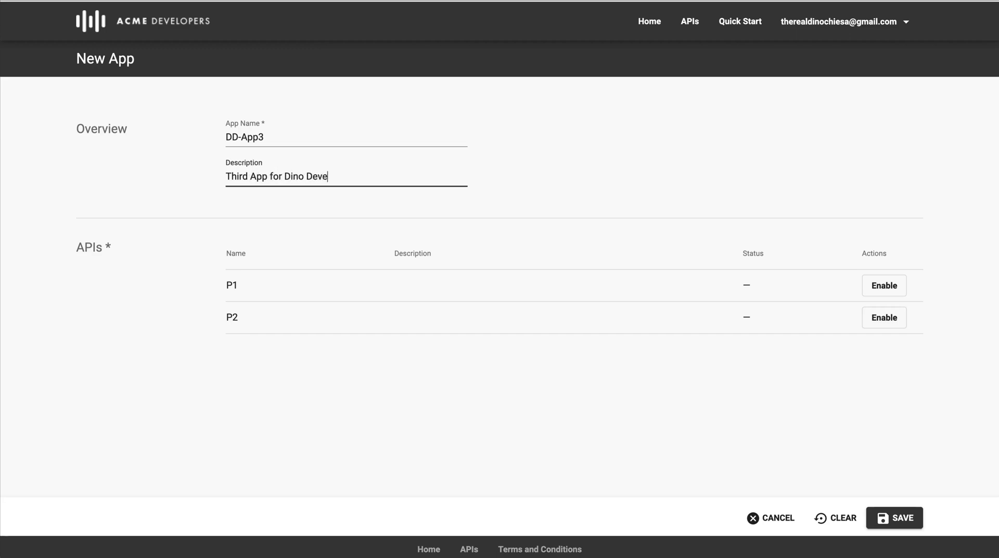
type("loper")
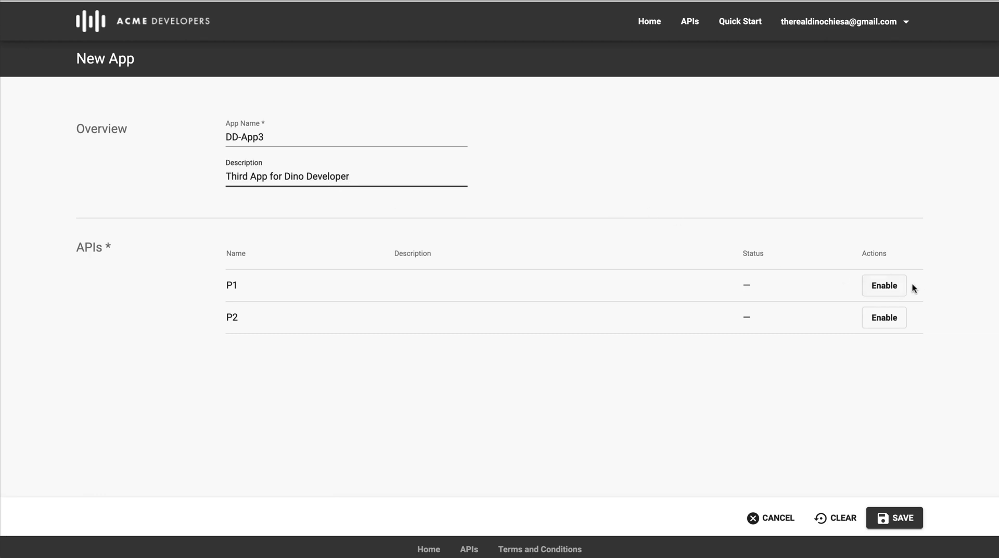
left_click(884, 285)
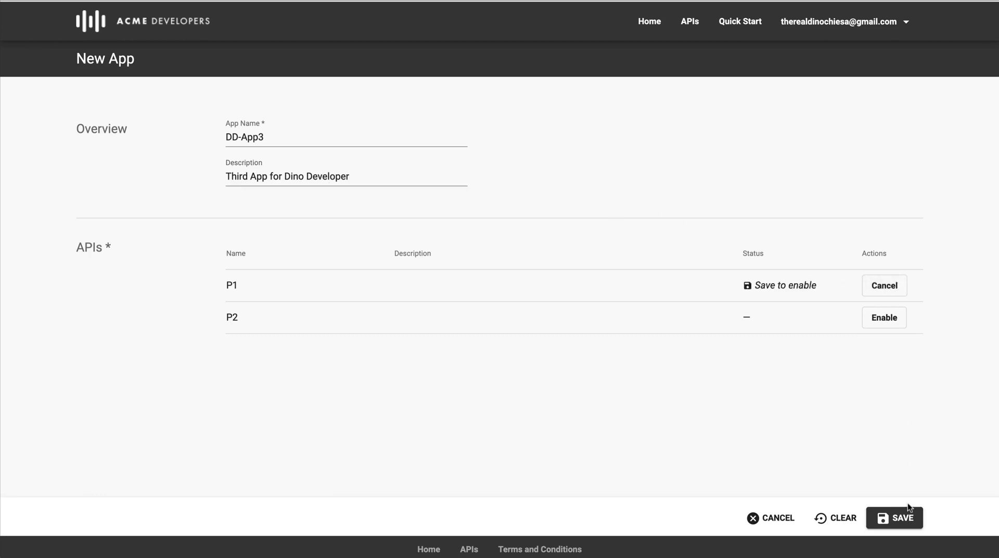
left_click(893, 517)
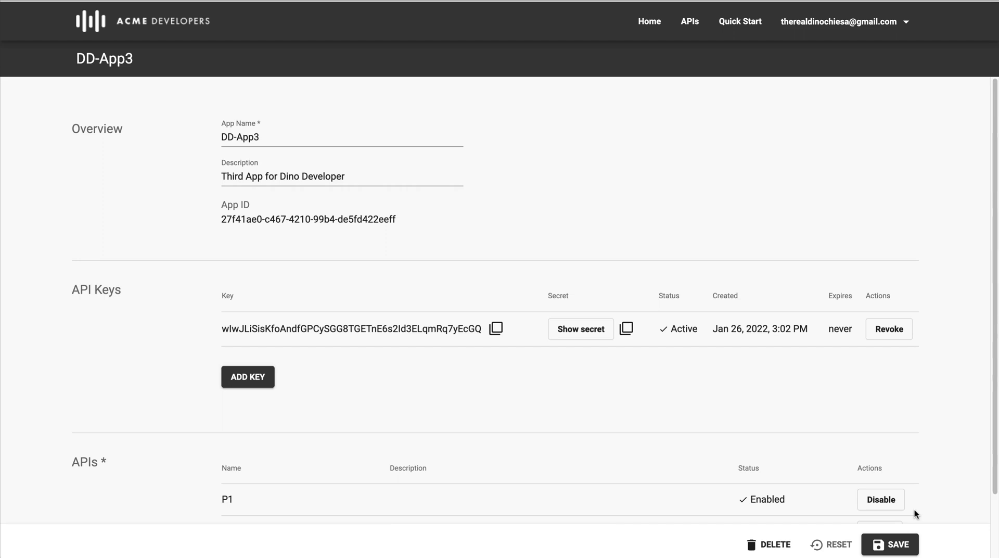
mouse_move(823, 345)
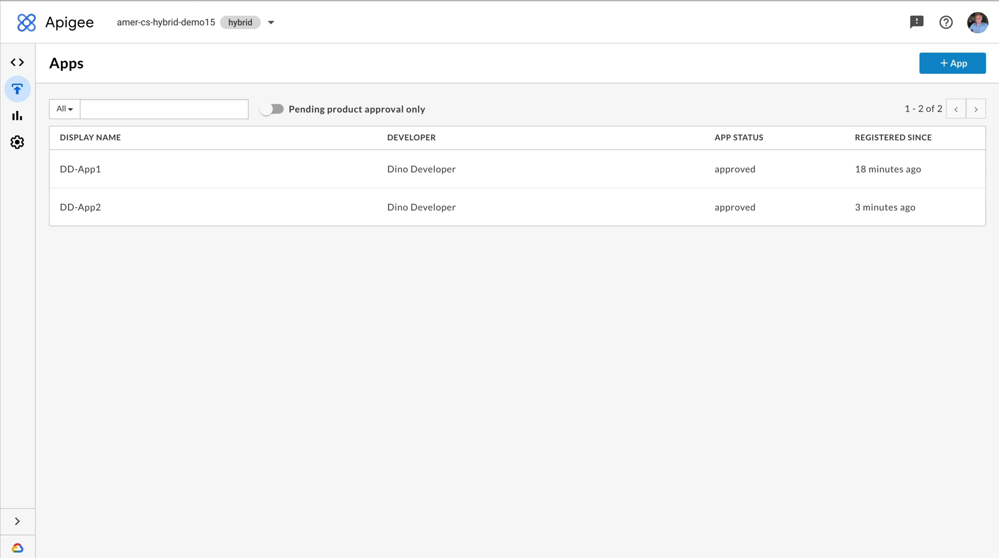
mouse_move(26, 22)
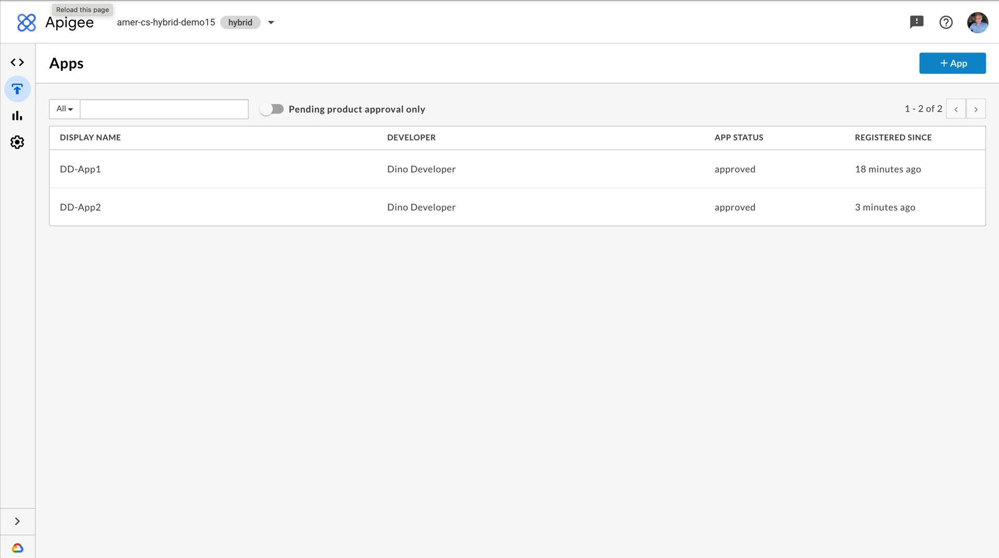
- Refresh the Apigee Apps list and open DD-App3's details showing P1 approved
left_click(25, 22)
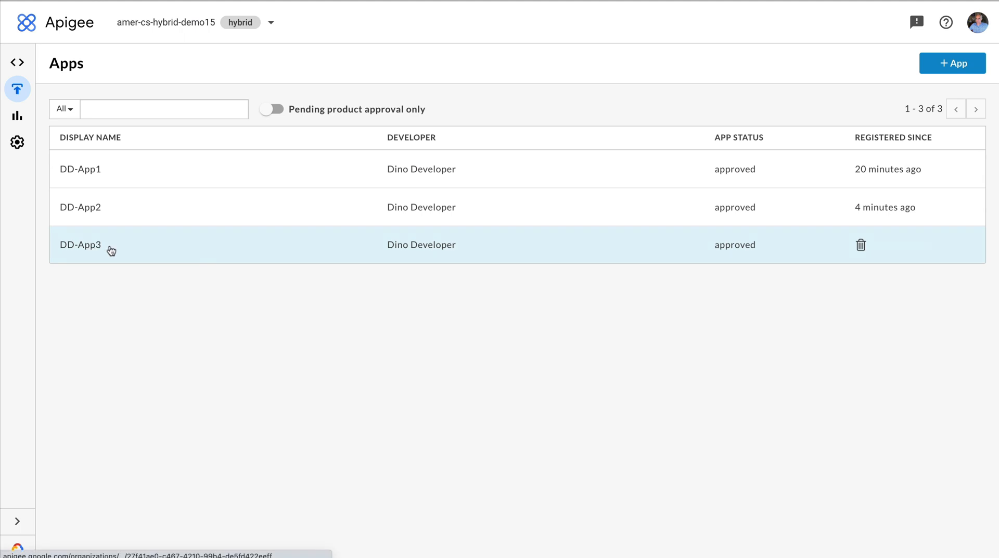
mouse_move(152, 238)
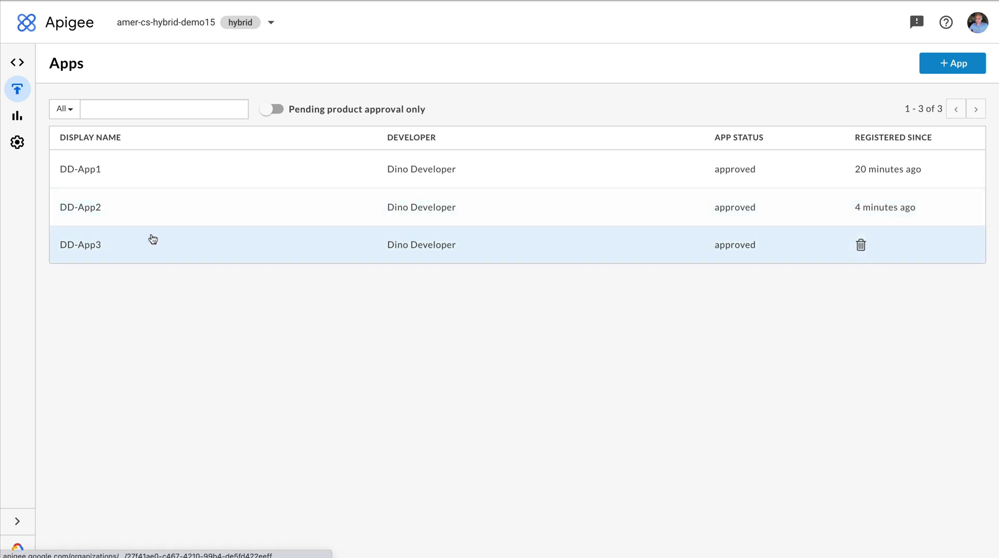
left_click(80, 244)
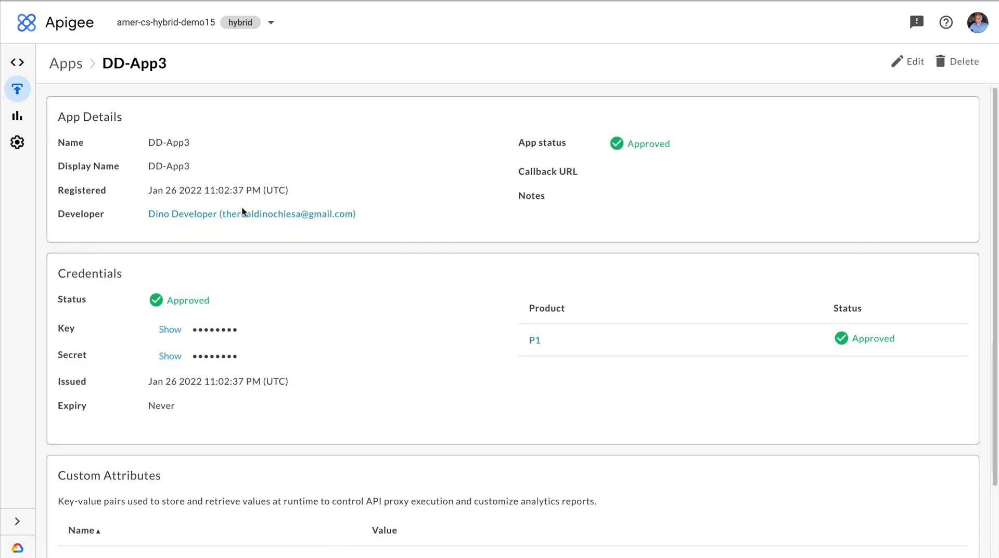
mouse_move(252, 213)
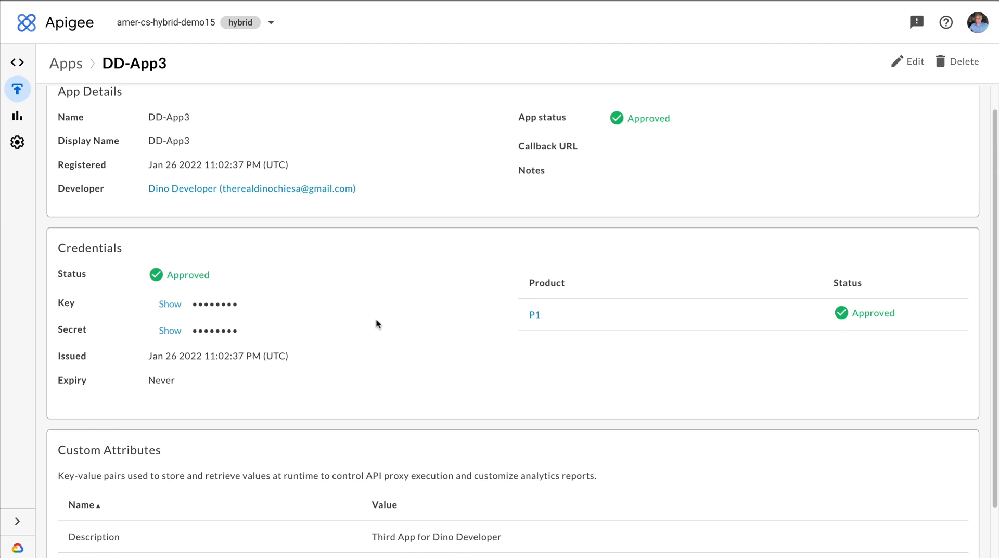
scroll("up", 3)
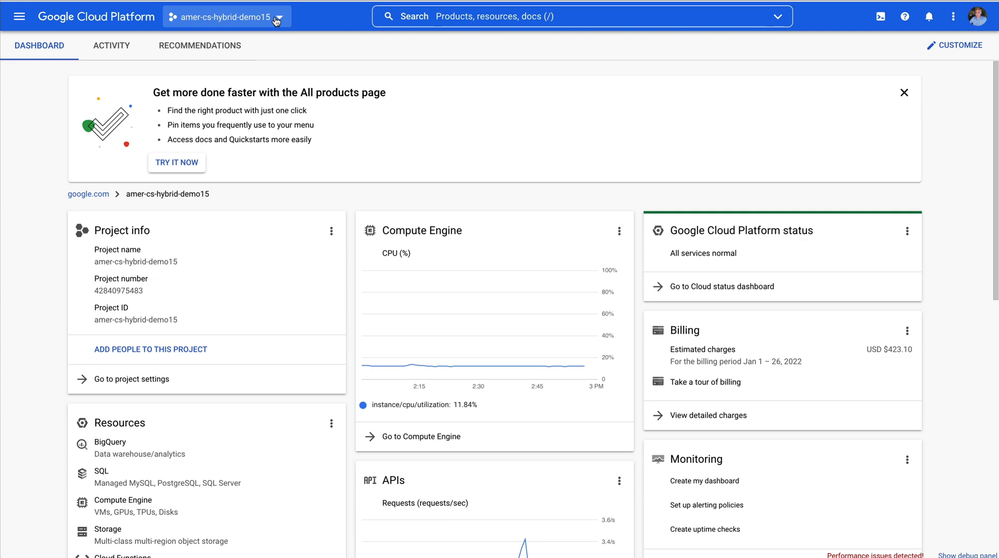
- Navigate to Logging > Logs Explorer from the navigation menu
left_click(19, 16)
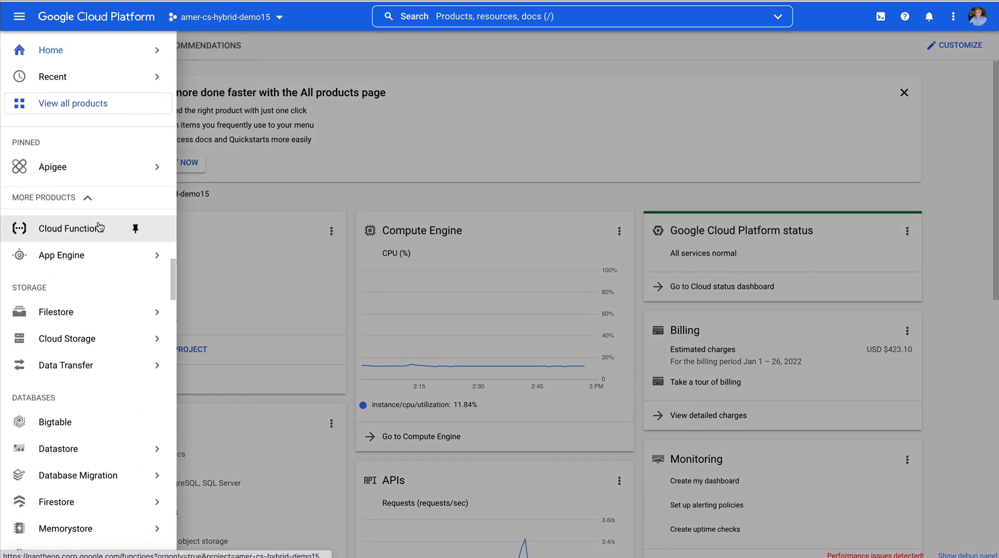
scroll("down", 3)
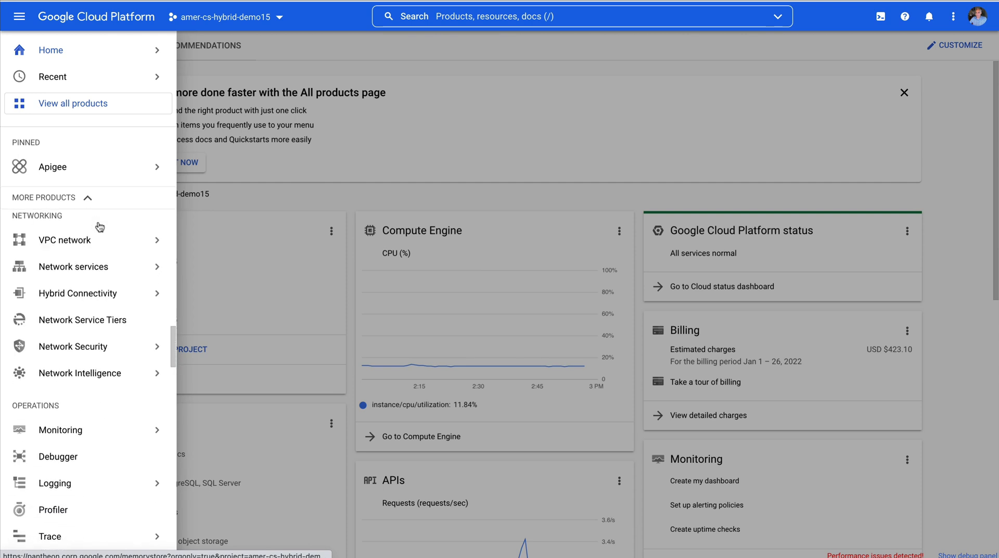
mouse_move(79, 218)
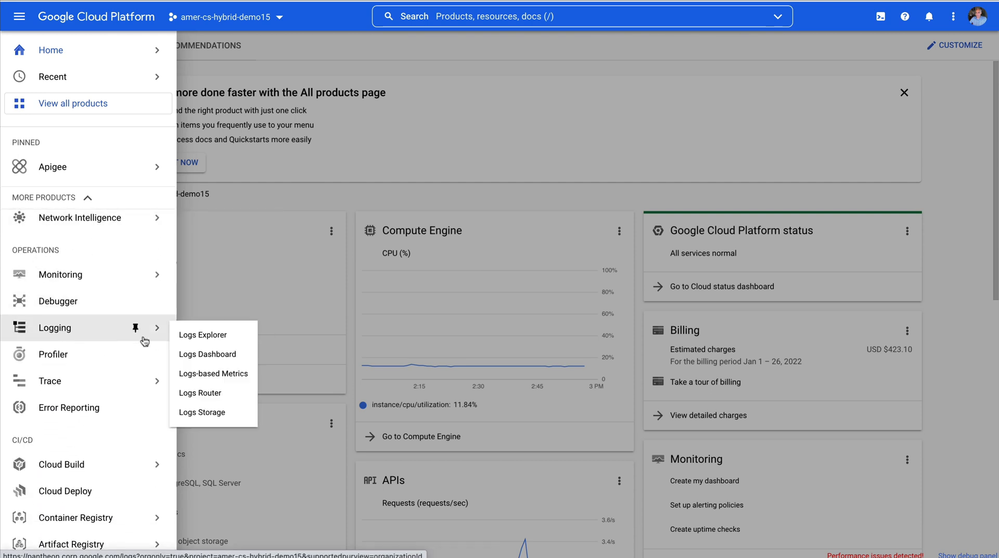
left_click(202, 334)
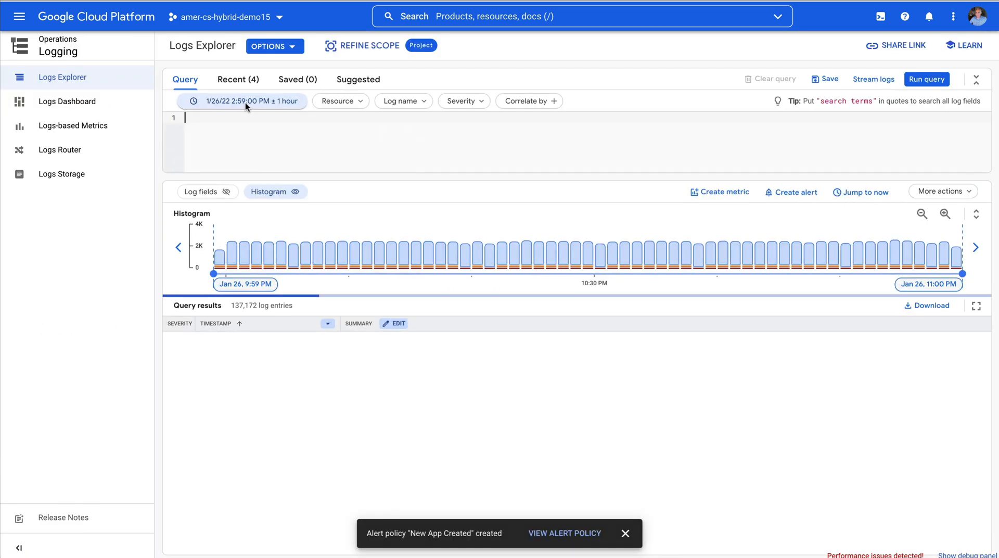
- Dismiss the alert-created notification over the unfiltered last-hour log results
left_click(925, 79)
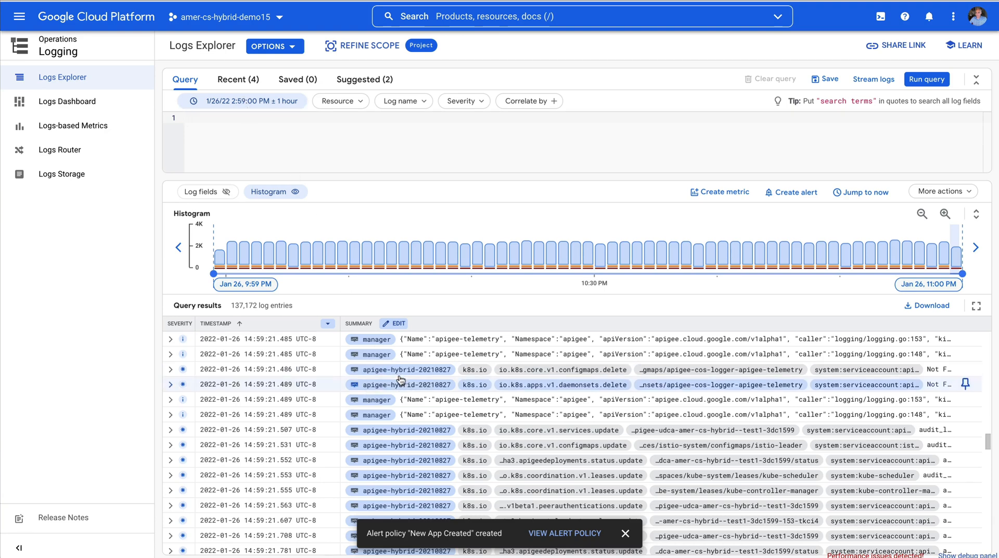
mouse_move(413, 370)
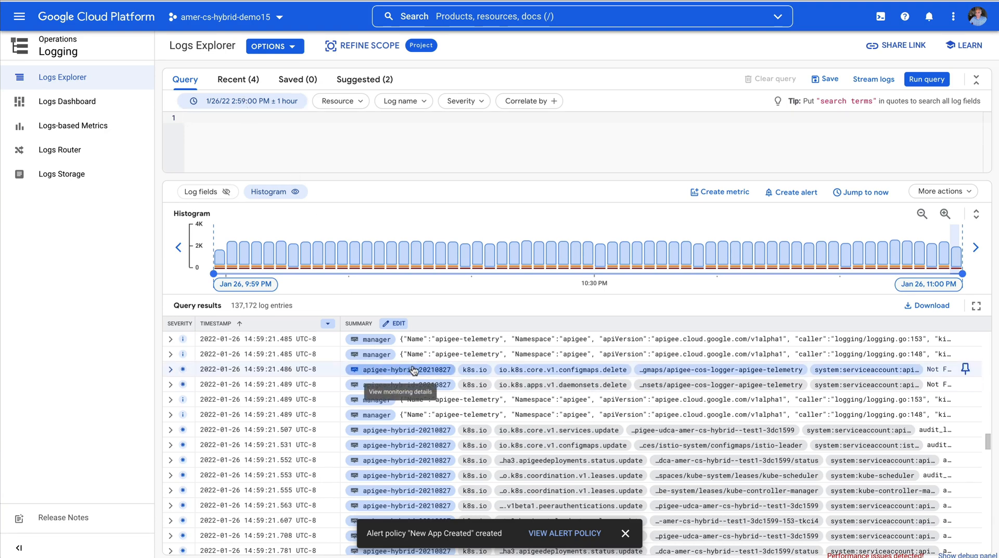
mouse_move(446, 384)
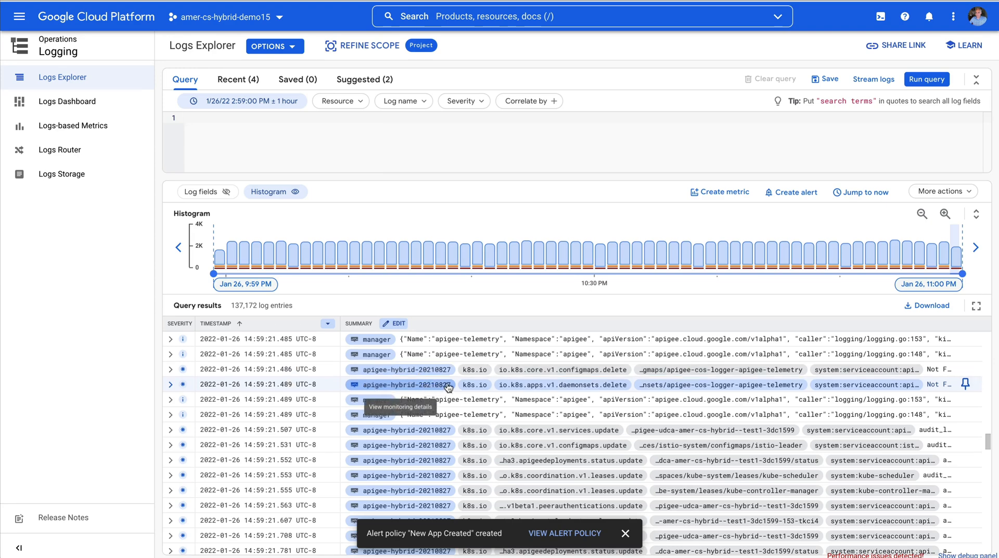
mouse_move(441, 354)
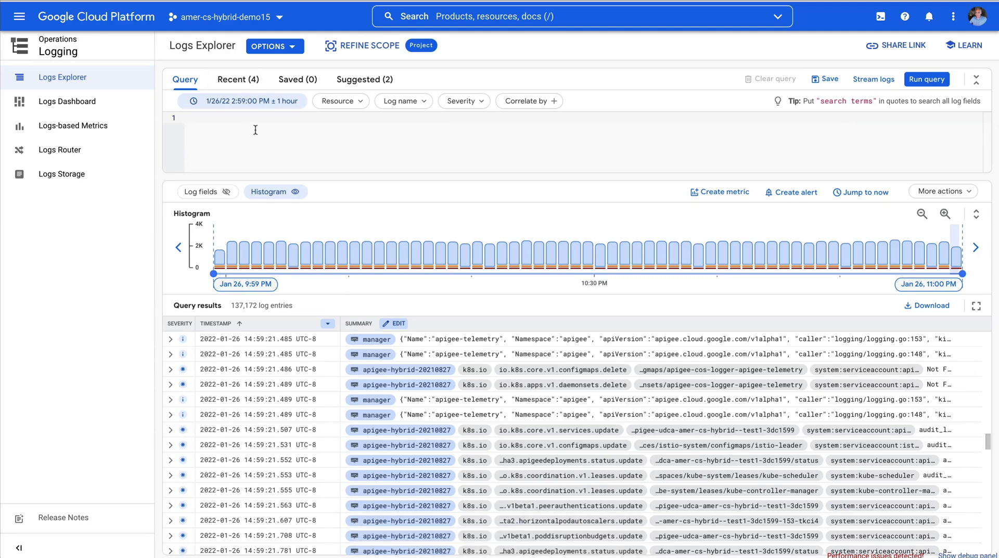
- Rerun the recent CreateDeveloperApp method-name query from the Recent queries list
left_click(238, 79)
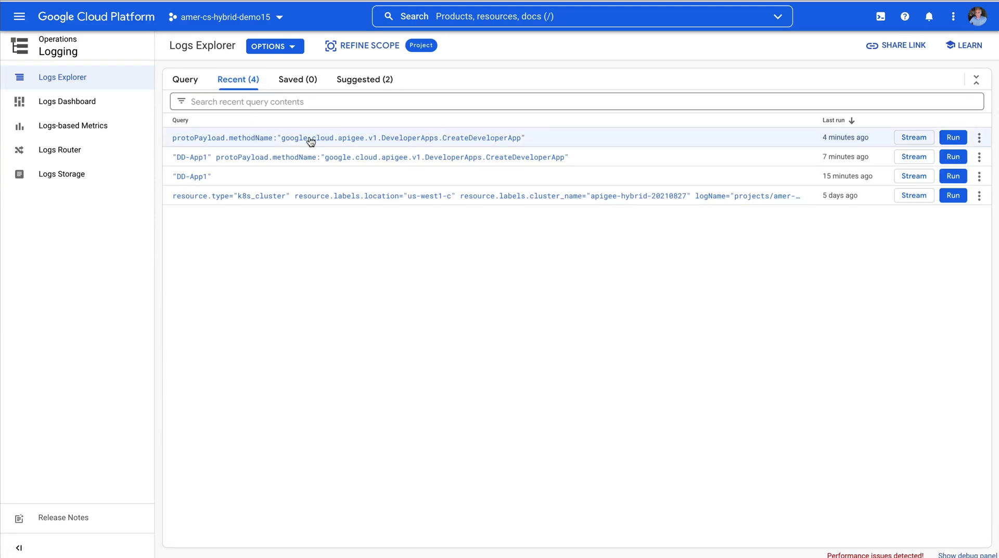
left_click(350, 138)
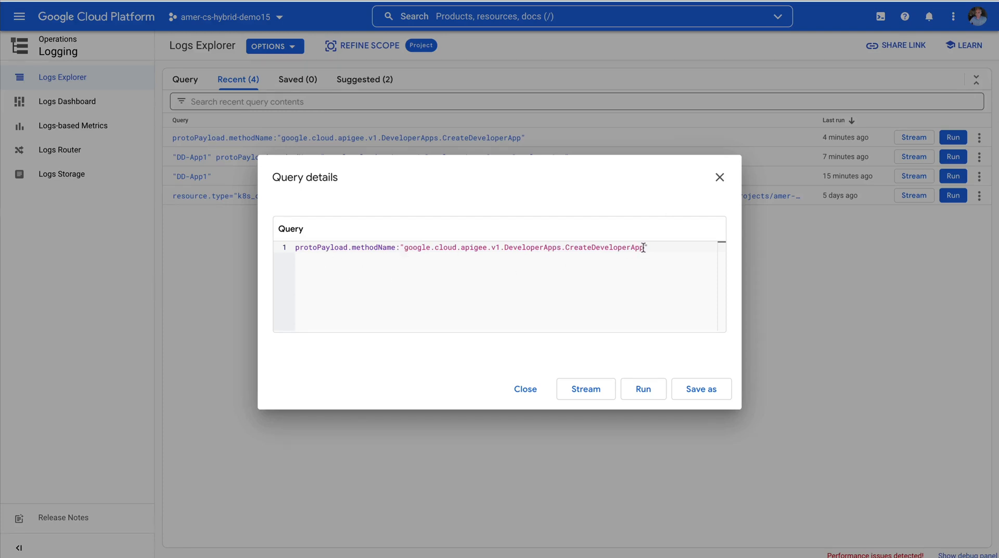
double_click(605, 247)
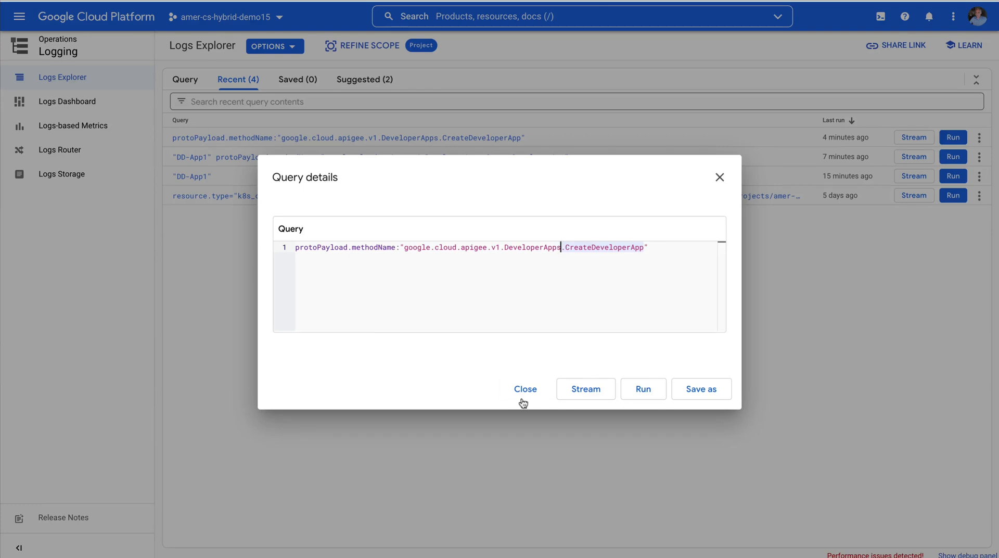
left_click(525, 389)
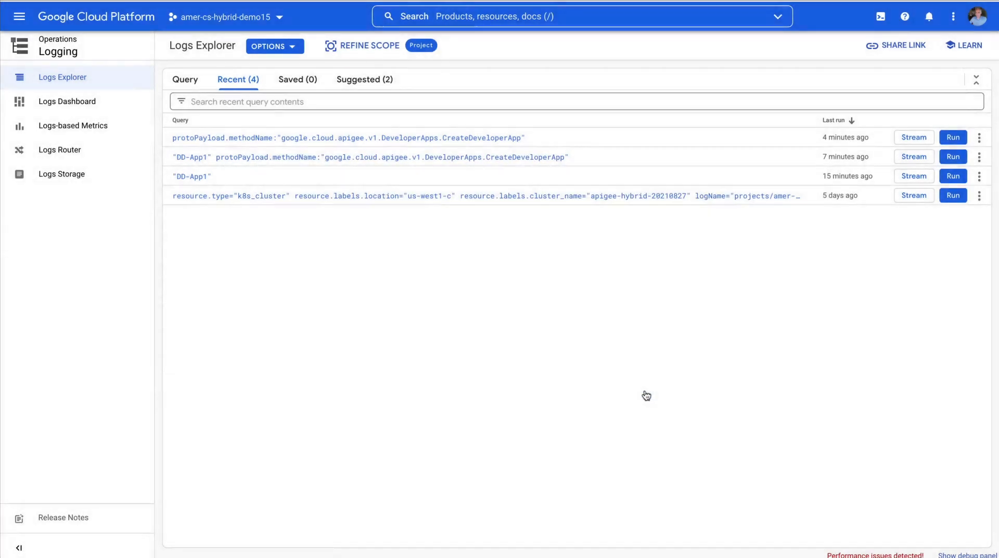
left_click(953, 137)
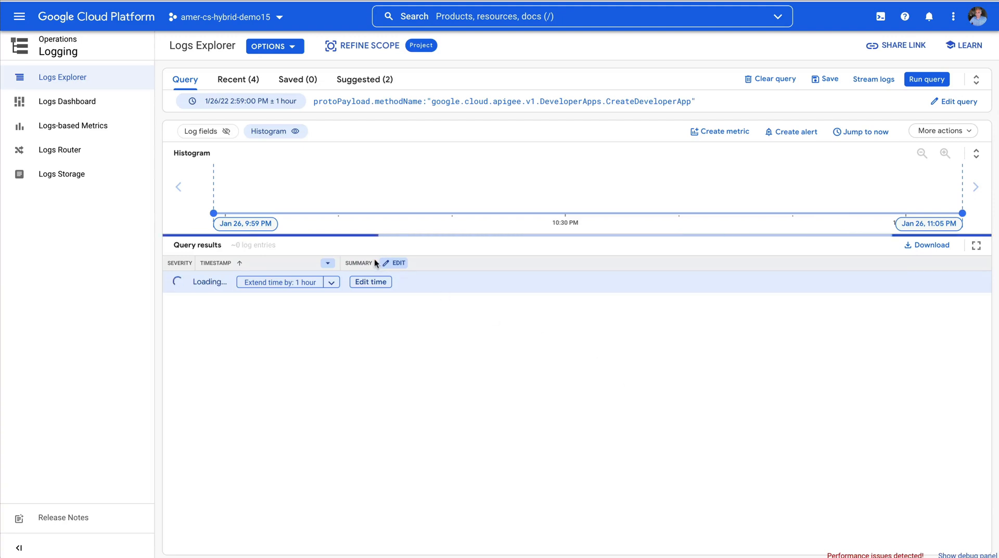
left_click(925, 79)
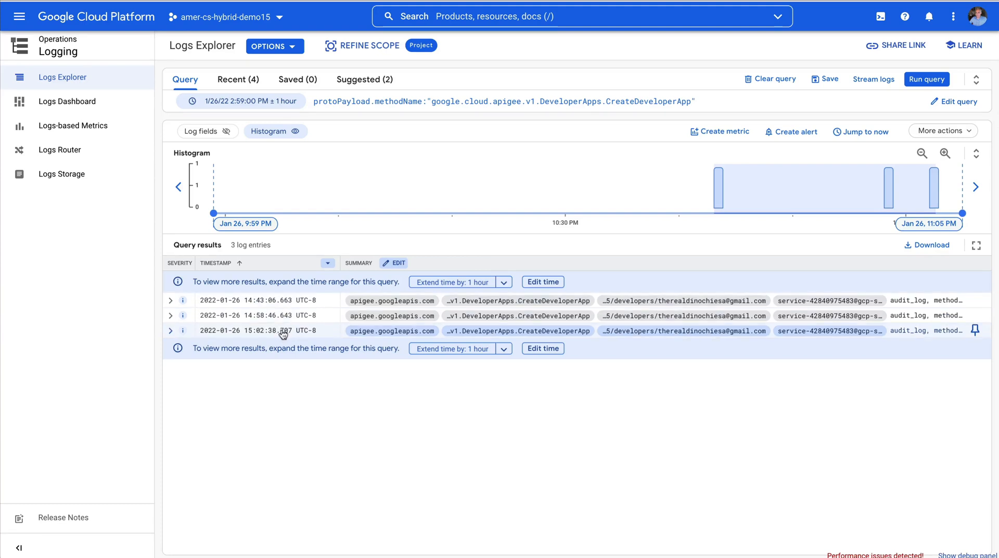
mouse_move(283, 333)
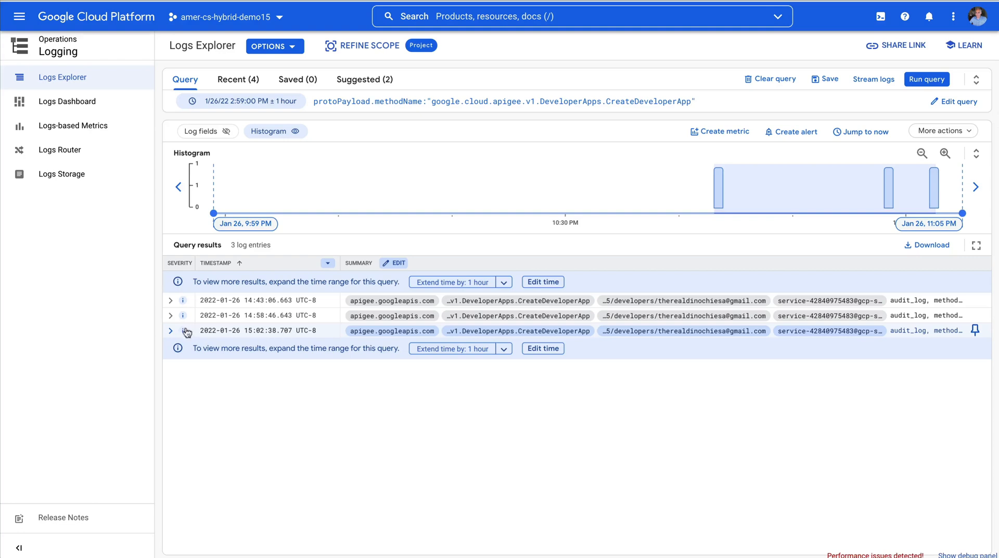
- Expand the latest CreateDeveloperApp entry's protoPayload, request metadata and request details
left_click(170, 331)
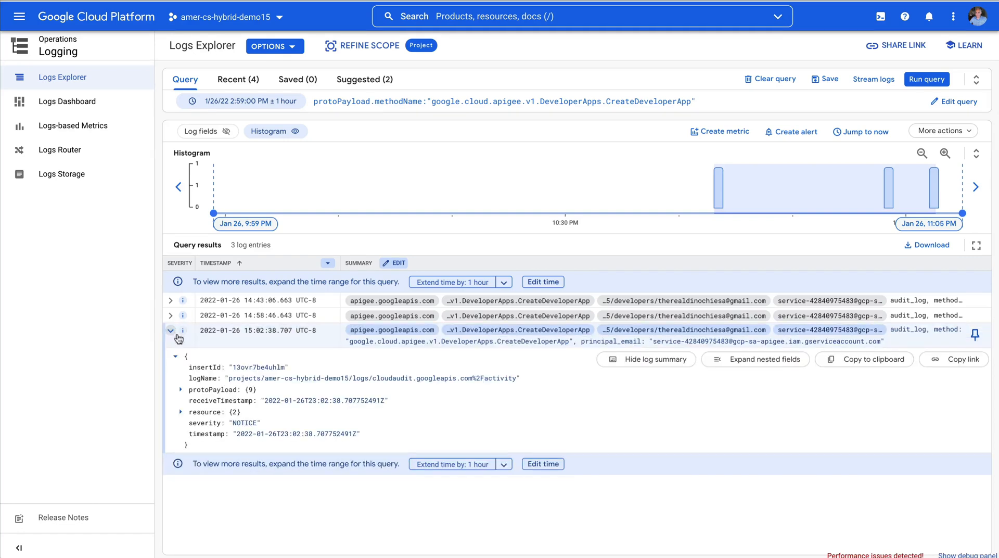
left_click(181, 390)
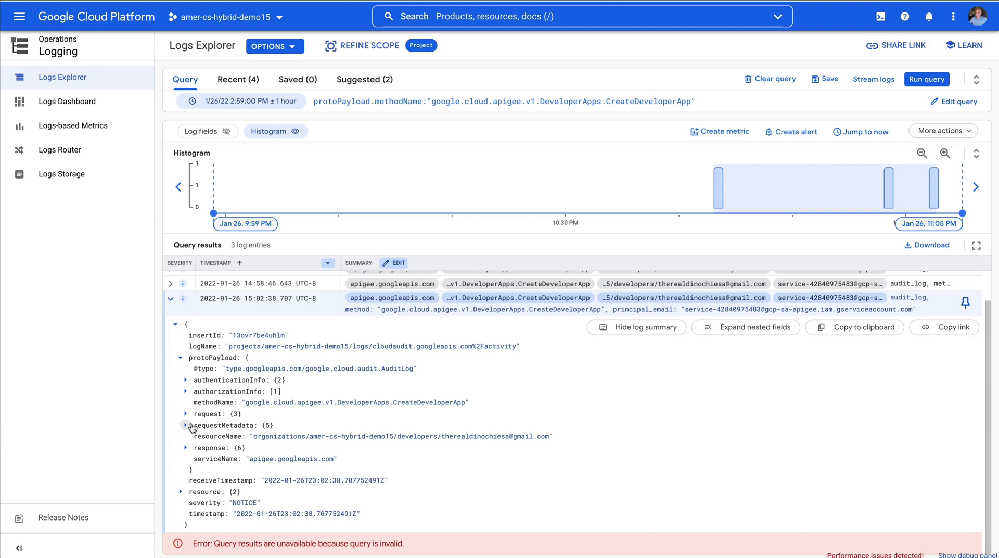
left_click(182, 425)
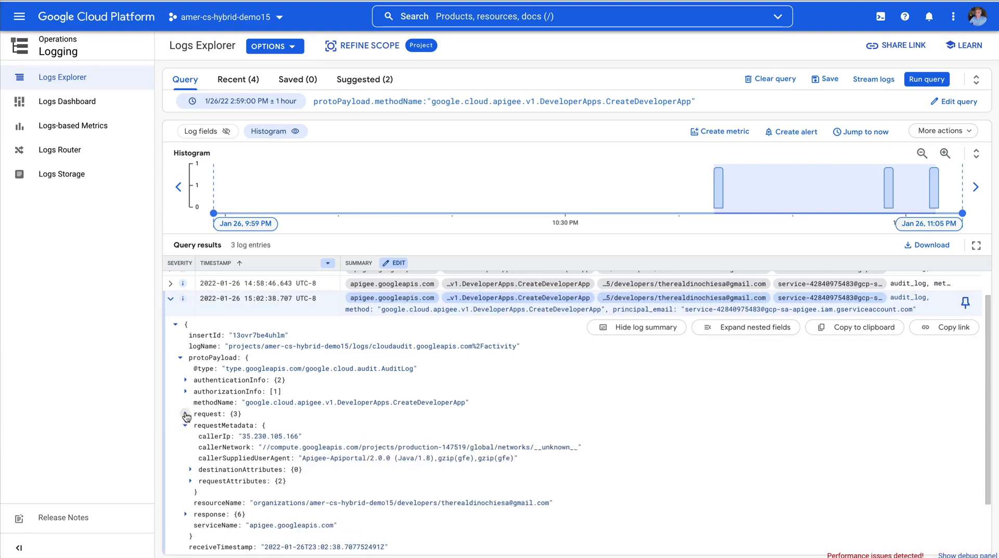
left_click(185, 413)
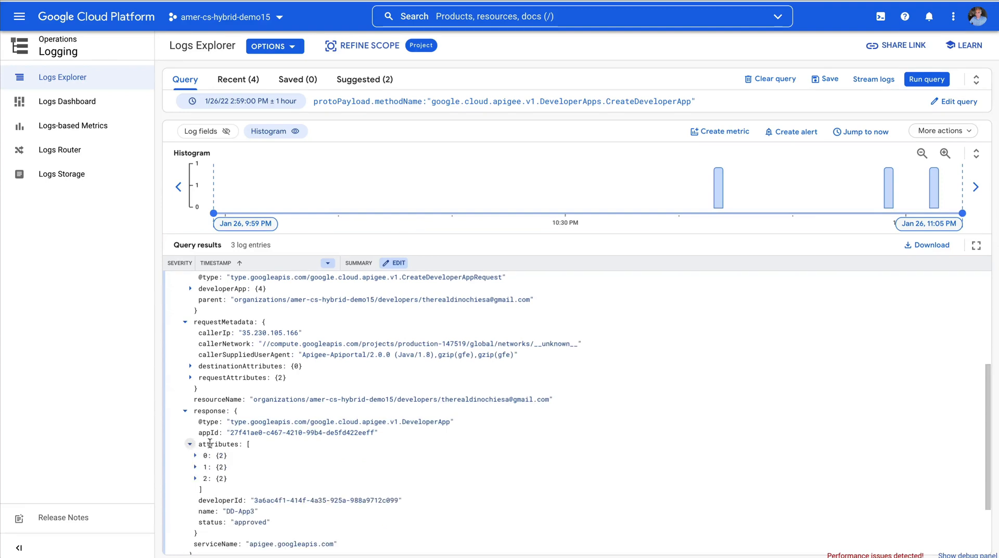
left_click(196, 455)
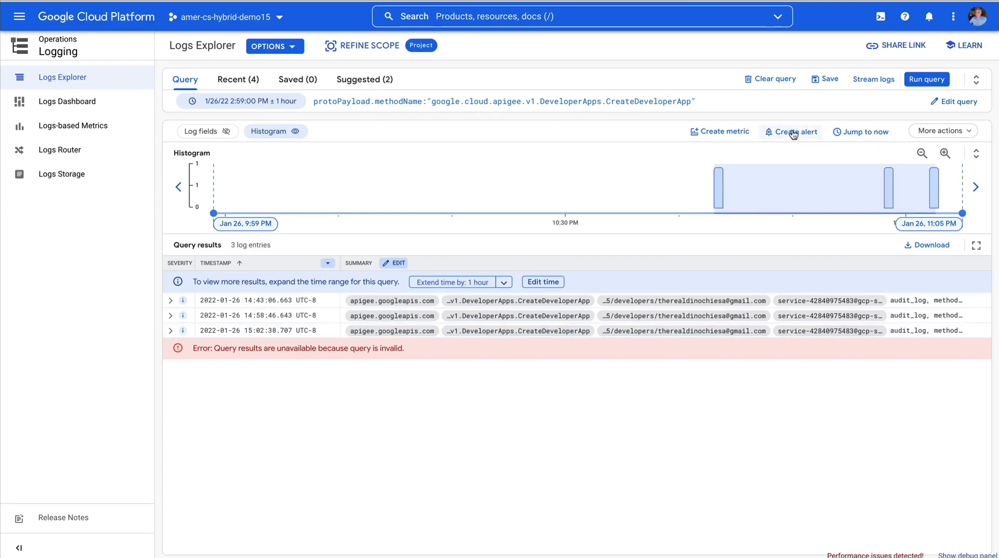
- Start a logs-based alert policy for the query, close it, and expand the earliest entry
left_click(794, 131)
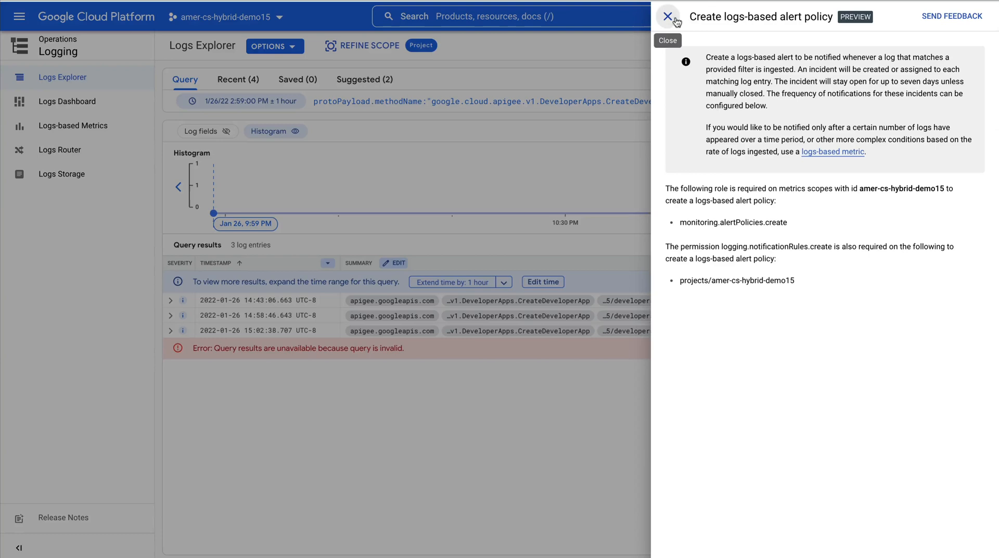
mouse_move(714, 161)
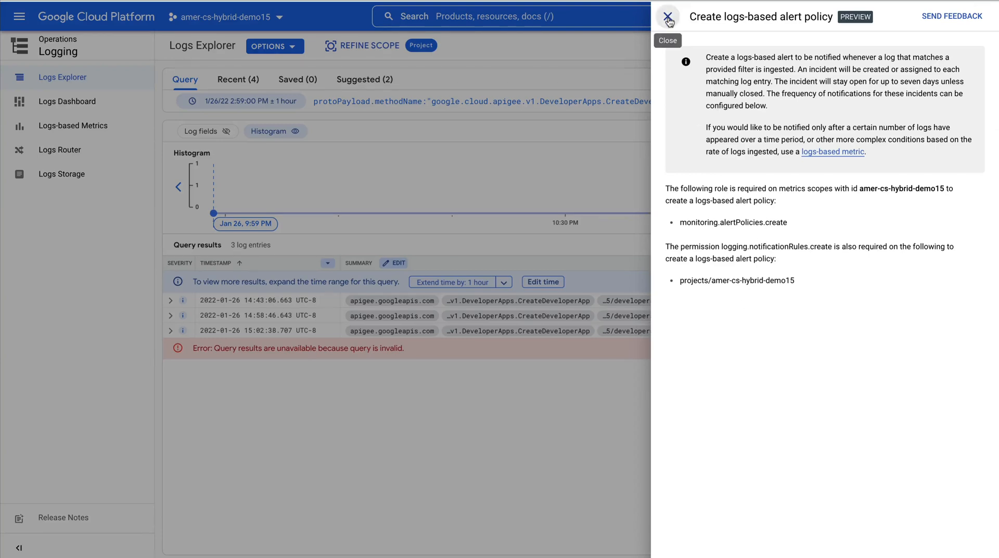
left_click(668, 16)
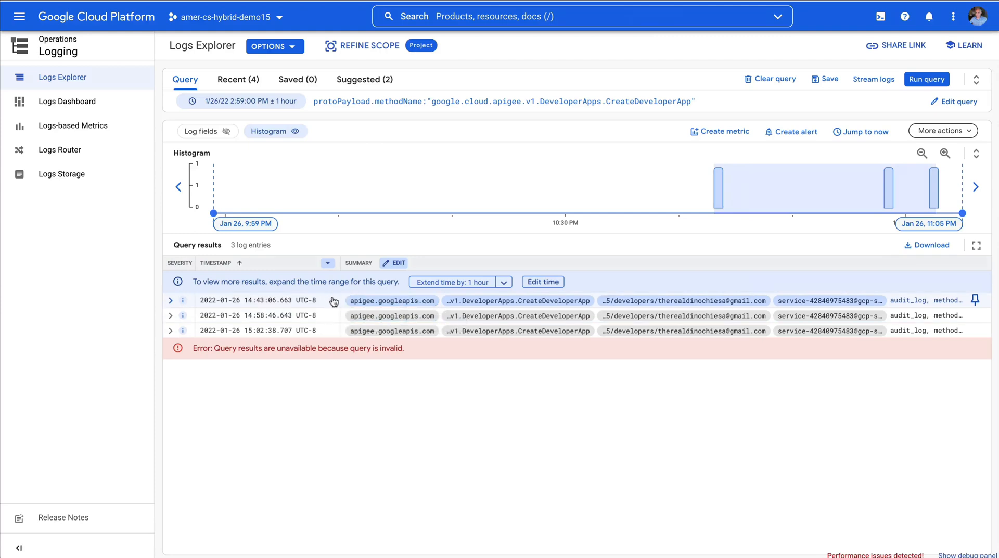
left_click(170, 300)
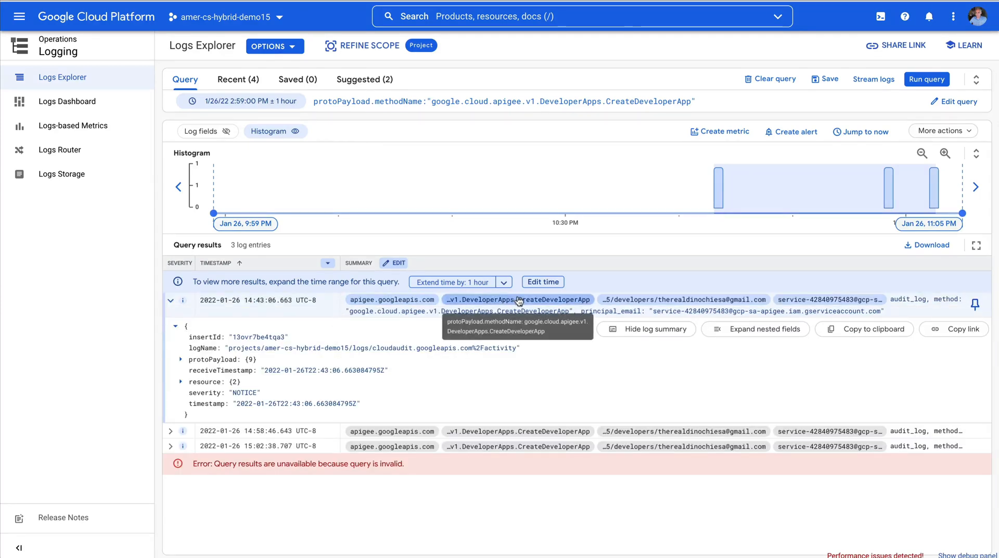
- Use the method name value's options to reach the email notification channel dchiesa
left_click(517, 300)
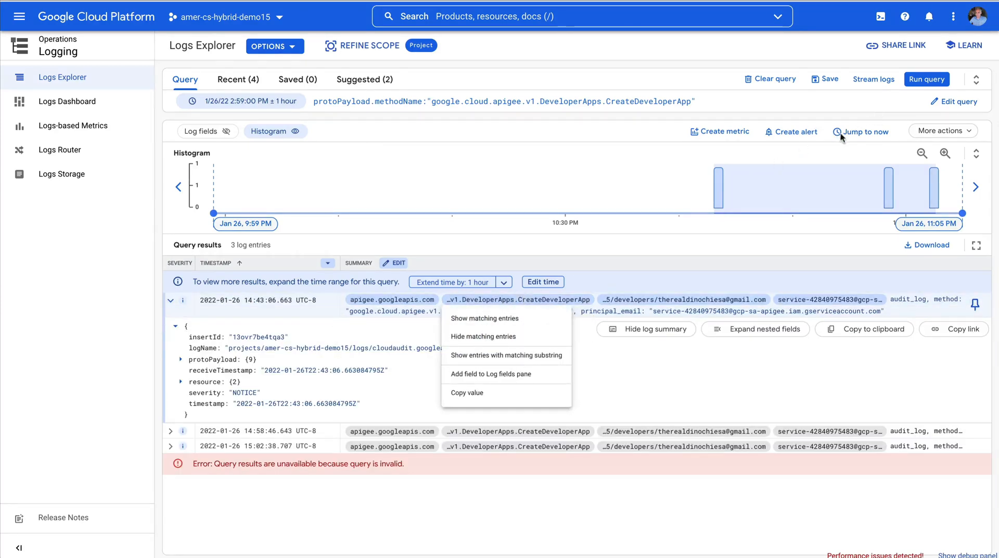
left_click(791, 131)
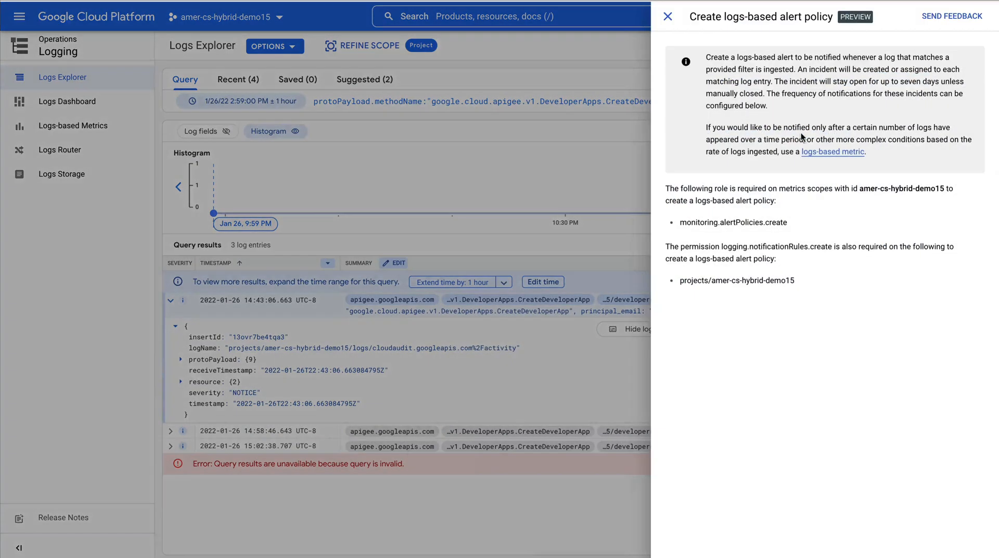
left_click(667, 16)
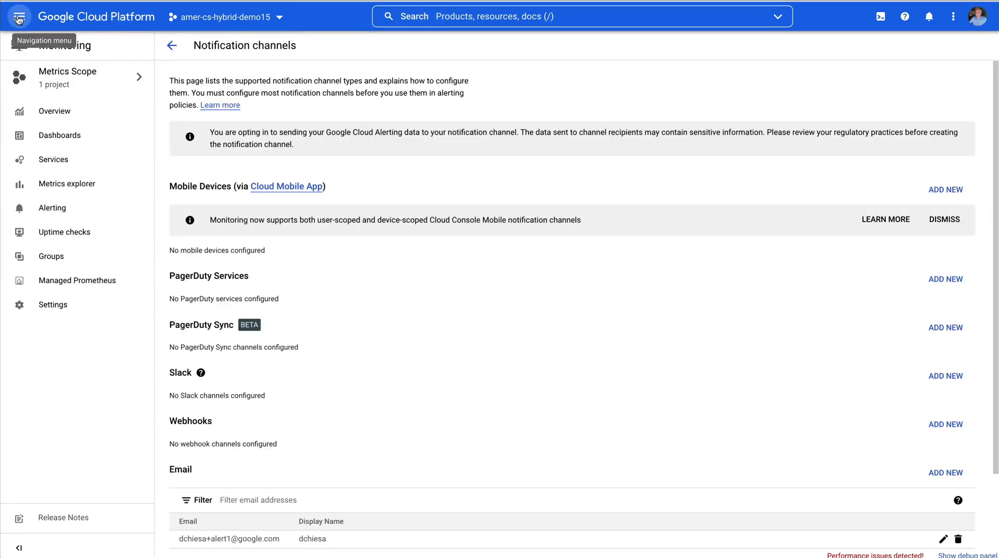
- Go to Monitoring Alerting and open the 'New App Created' policy details
left_click(18, 16)
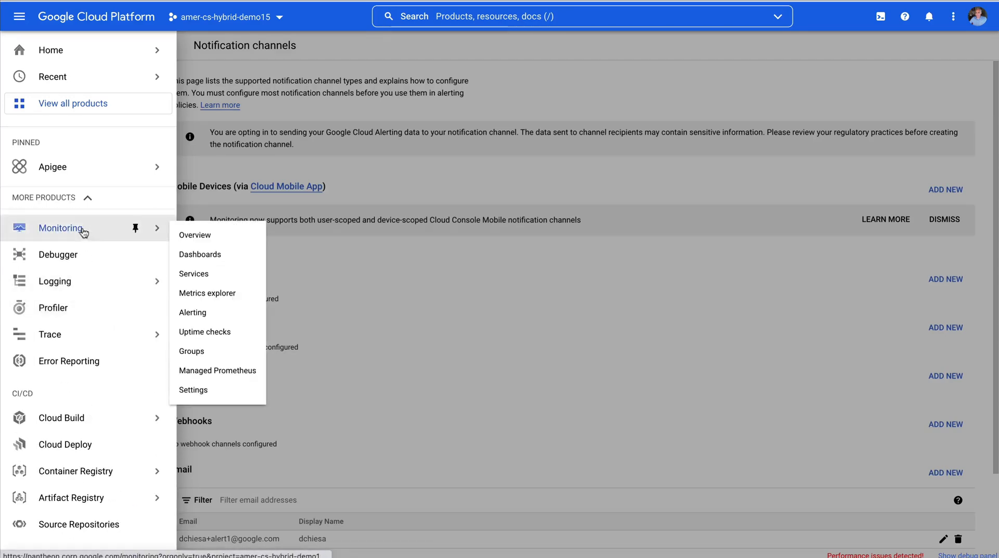
left_click(192, 312)
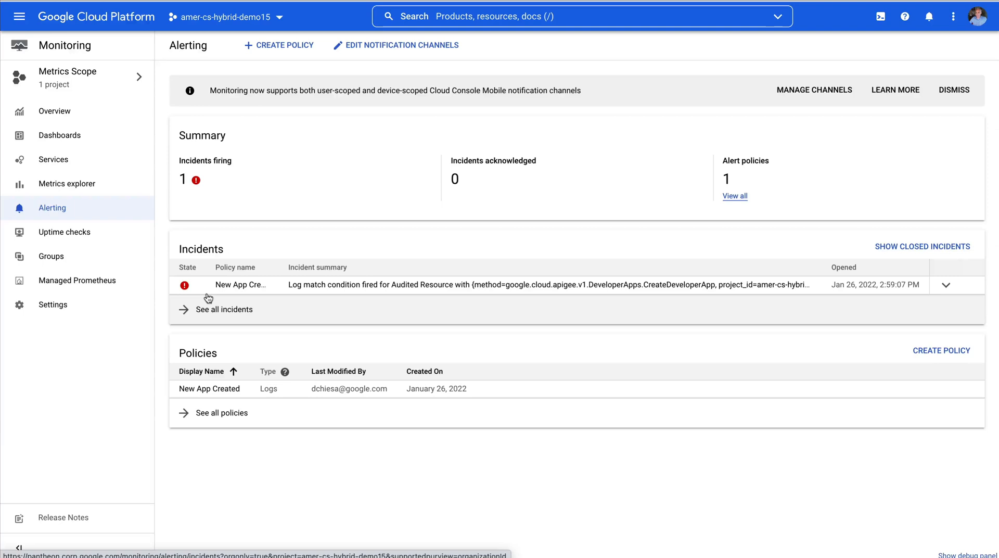
mouse_move(210, 324)
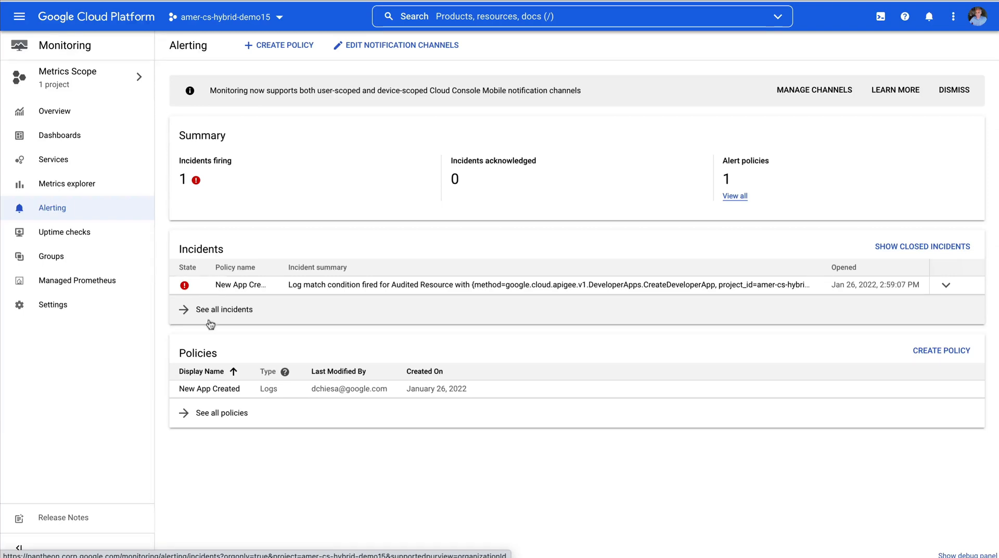
left_click(224, 309)
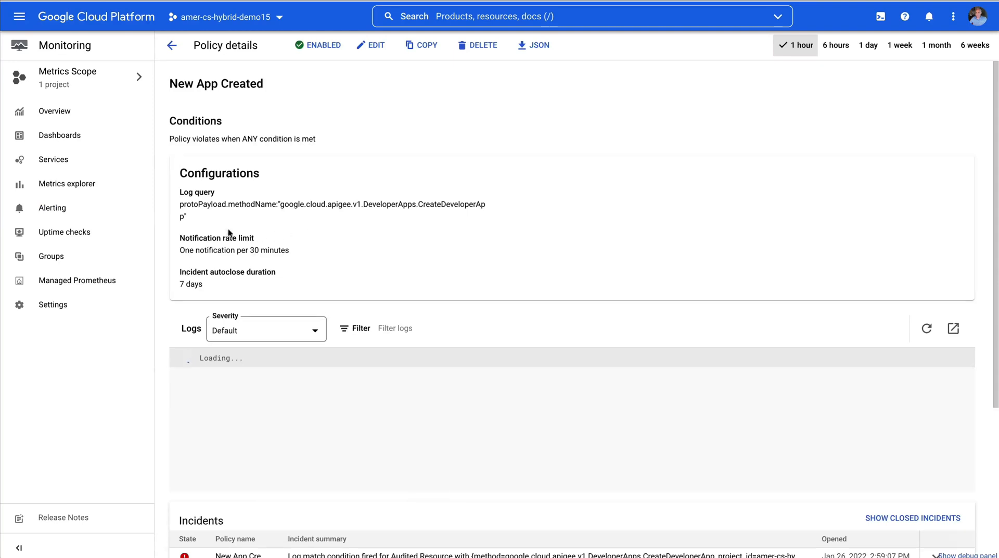
- Review the policy's 30-minute notification limit, logs, incidents and channels, then return to Alerting
double_click(448, 204)
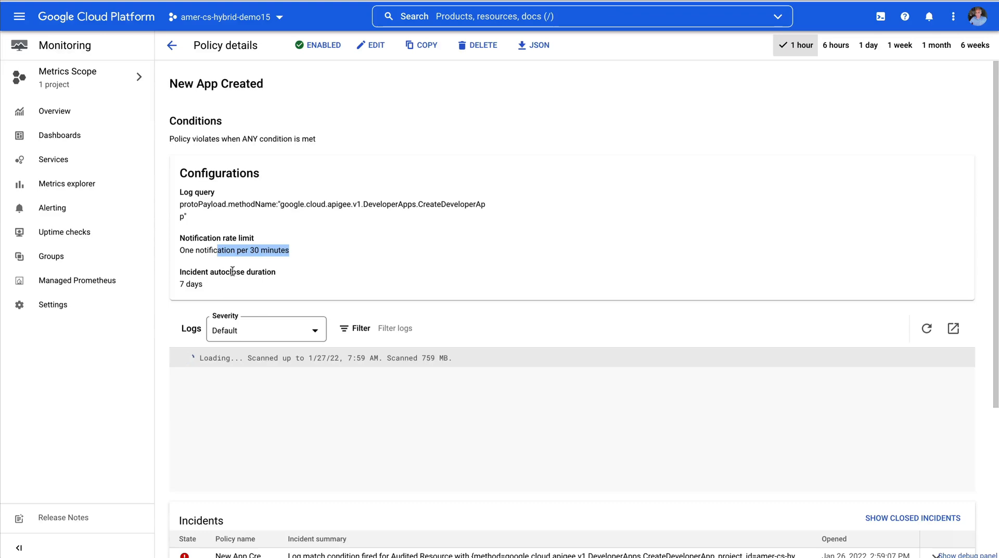
scroll("down", 3)
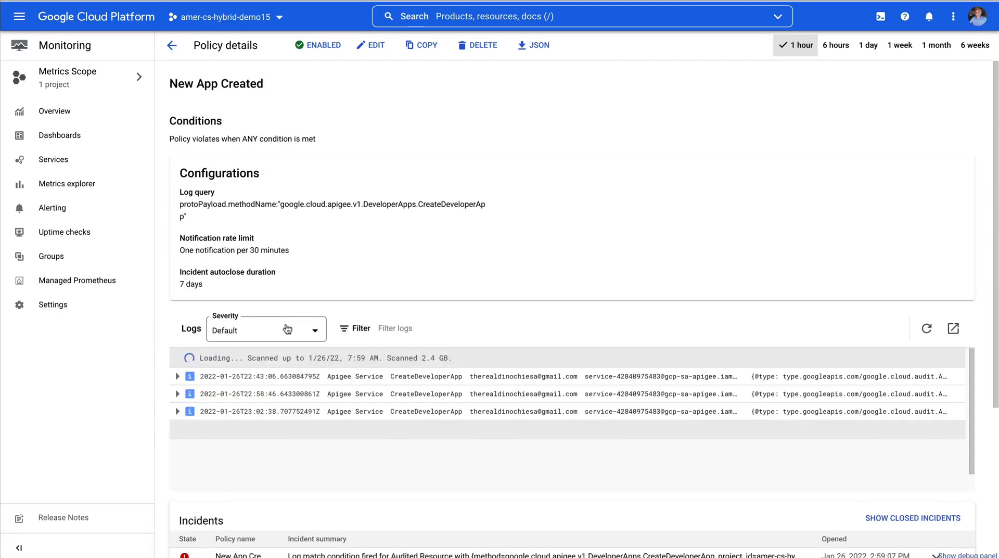
mouse_move(428, 245)
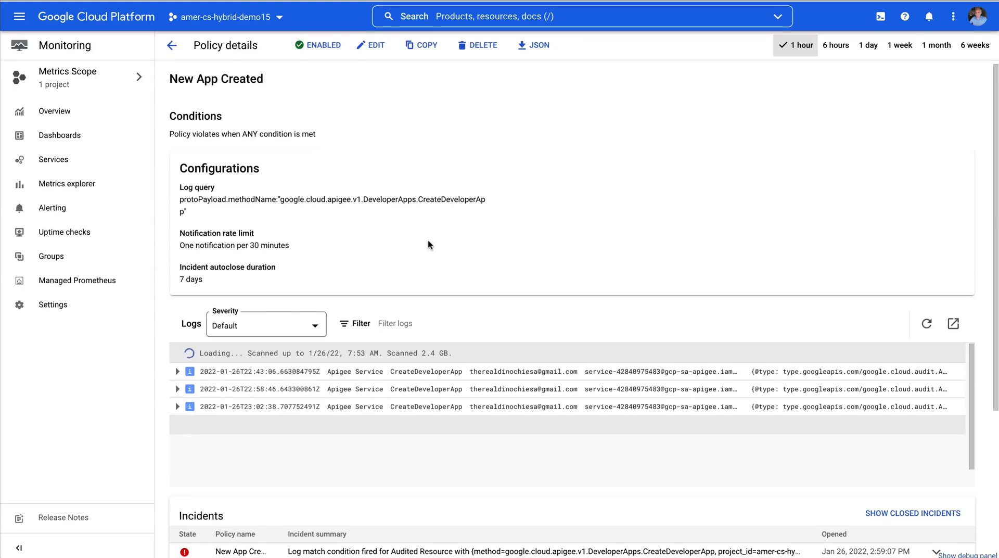
scroll("down", 3)
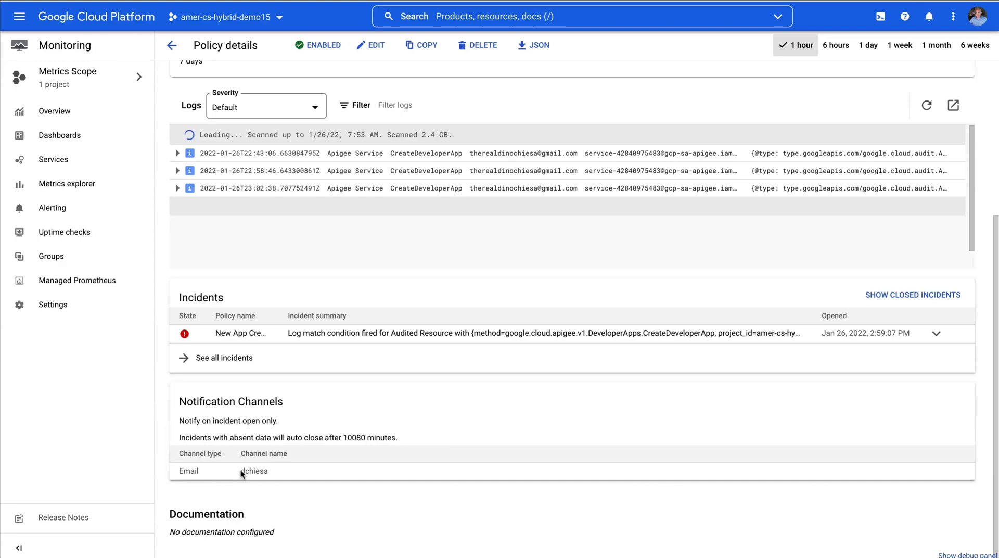
mouse_move(313, 473)
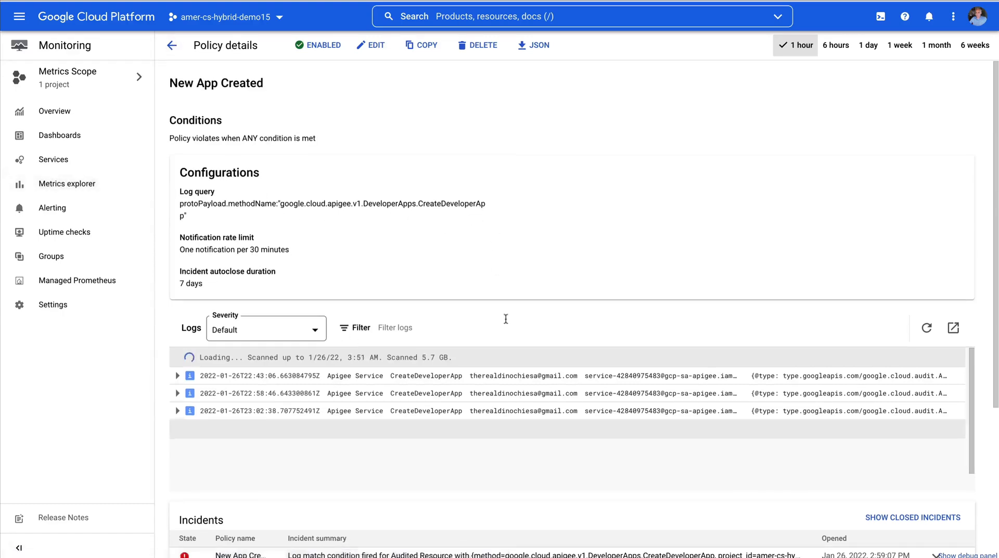
scroll("down", 3)
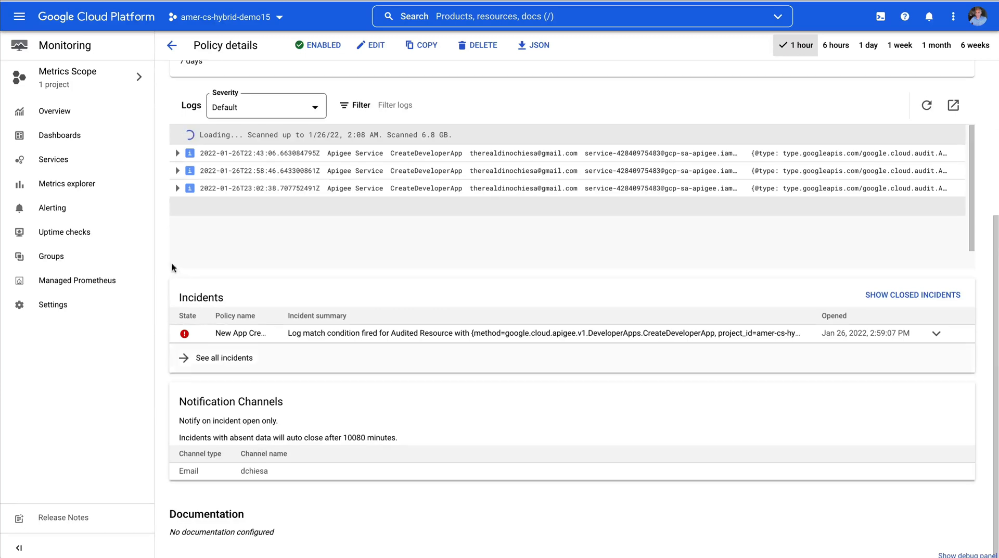
left_click(52, 208)
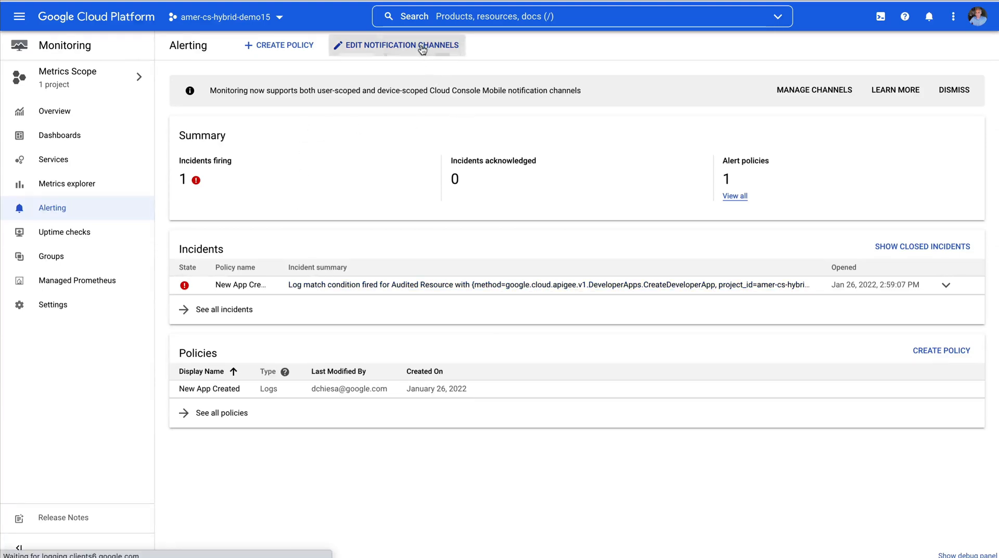
left_click(395, 45)
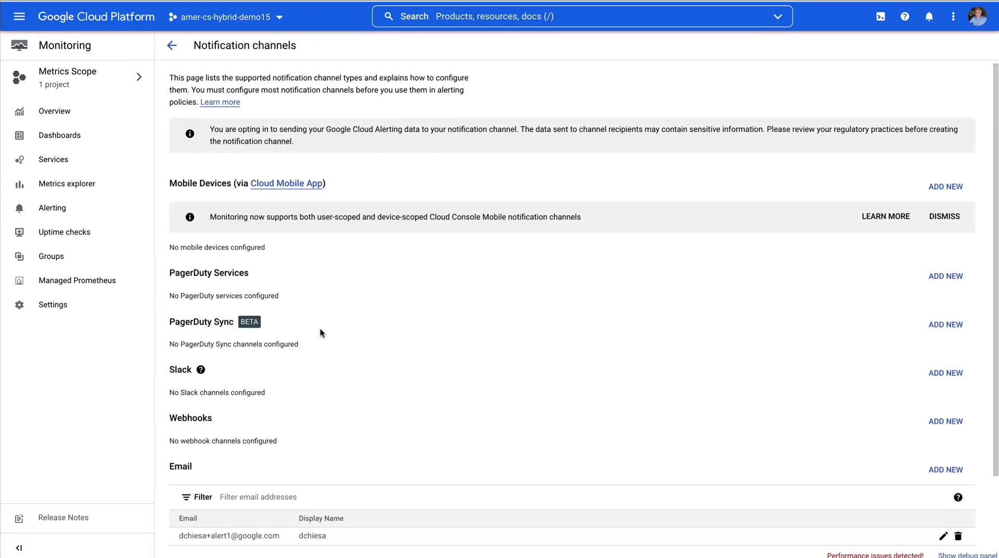
scroll("down", 3)
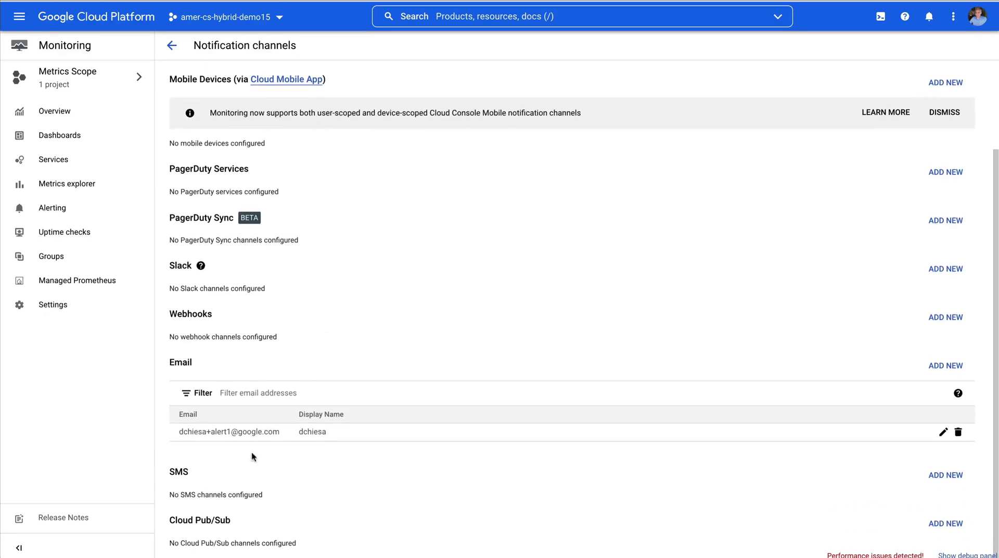
mouse_move(204, 431)
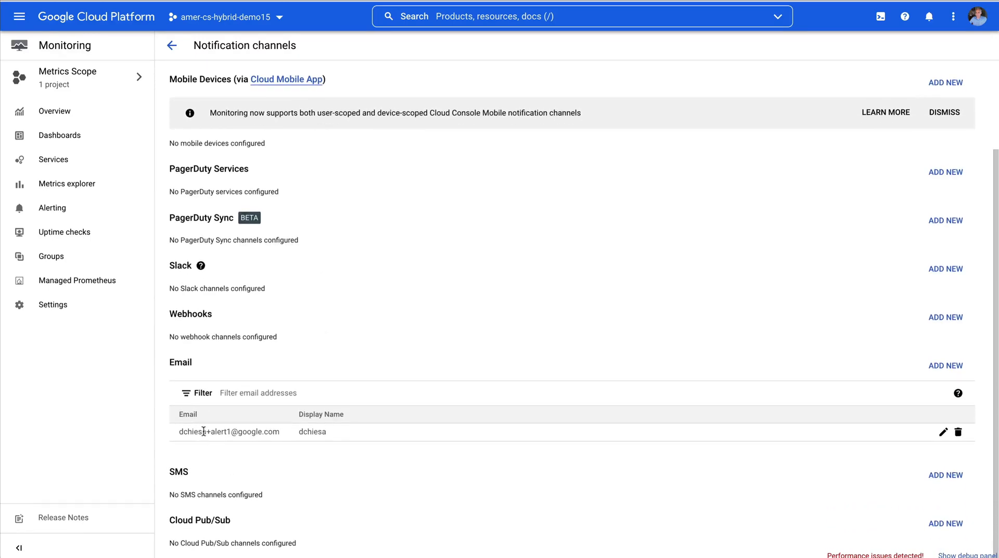
double_click(230, 432)
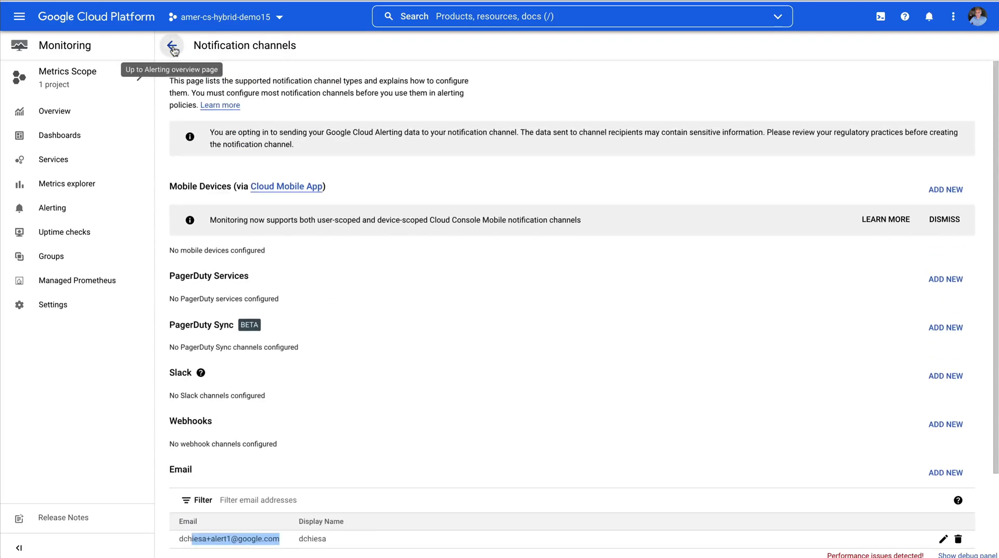
left_click(171, 46)
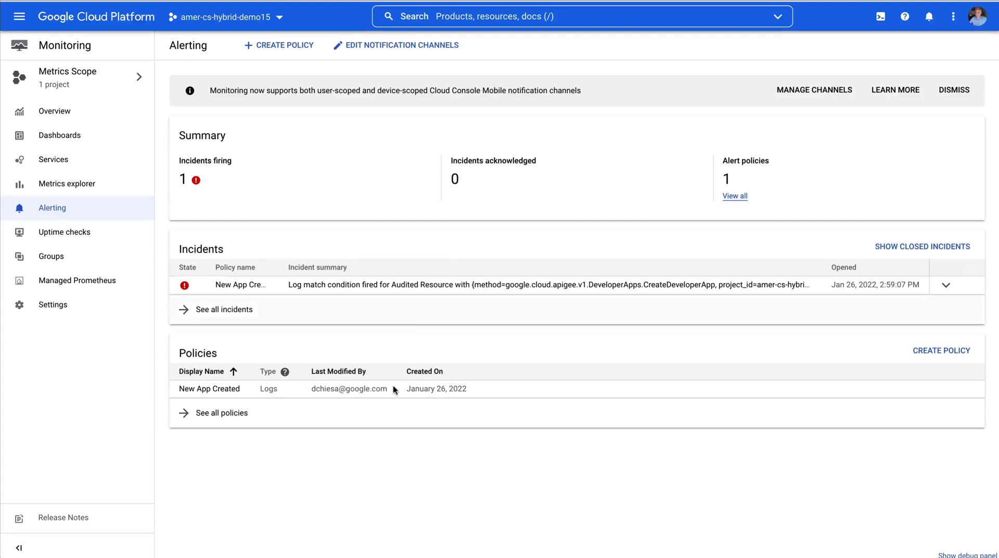
mouse_move(406, 388)
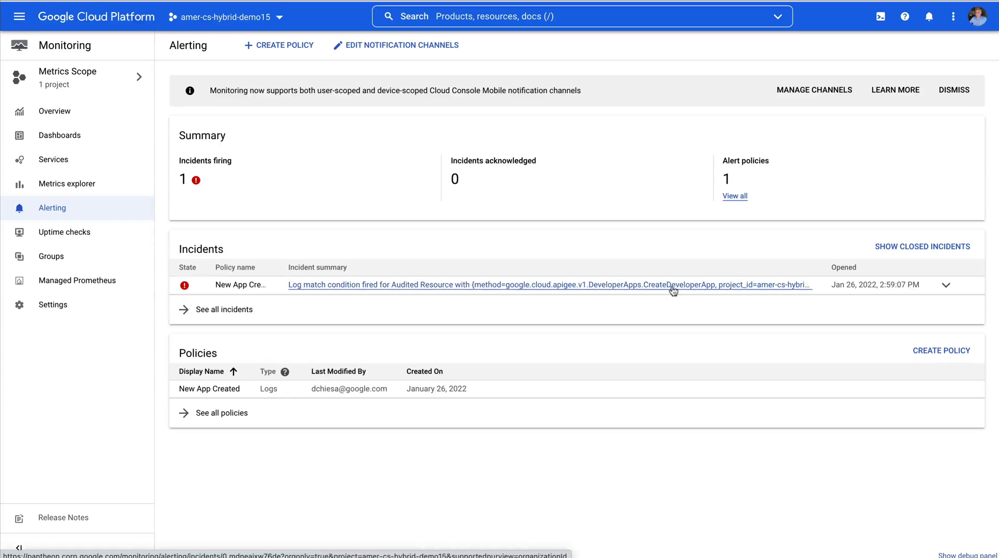
mouse_move(838, 293)
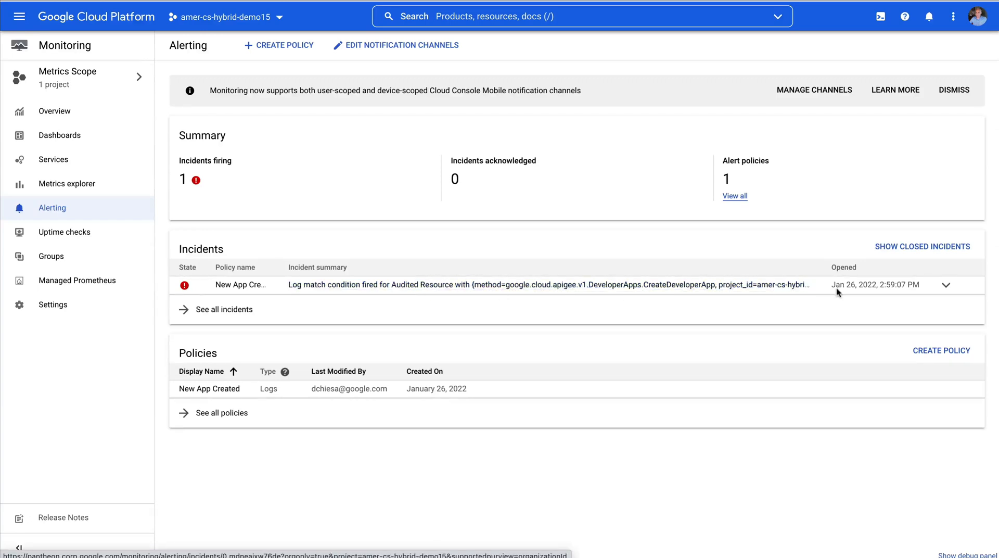
mouse_move(764, 285)
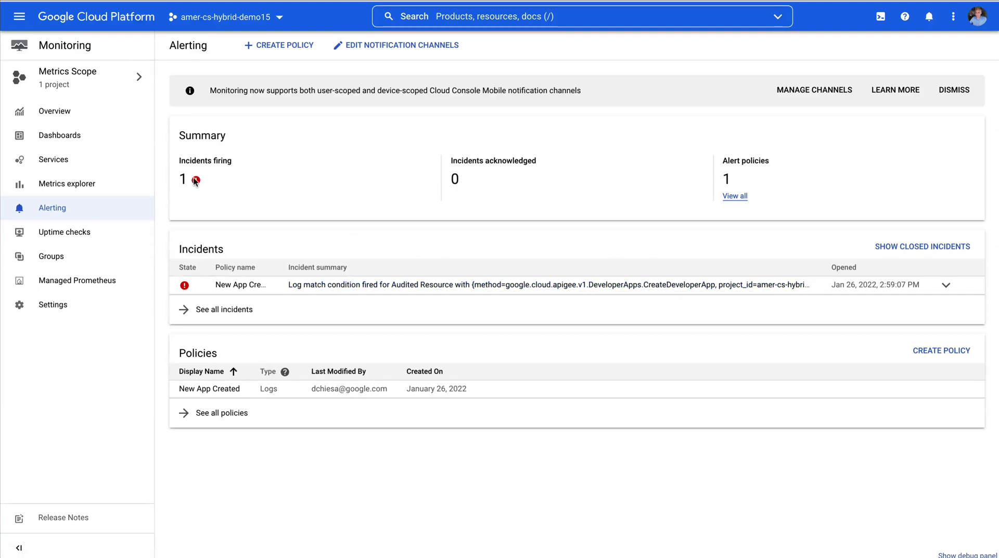
mouse_move(241, 284)
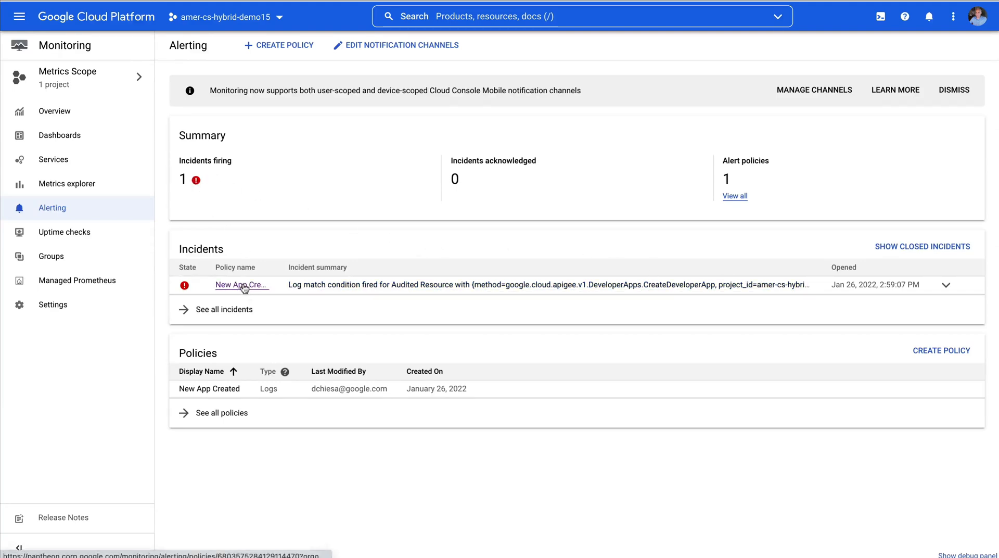